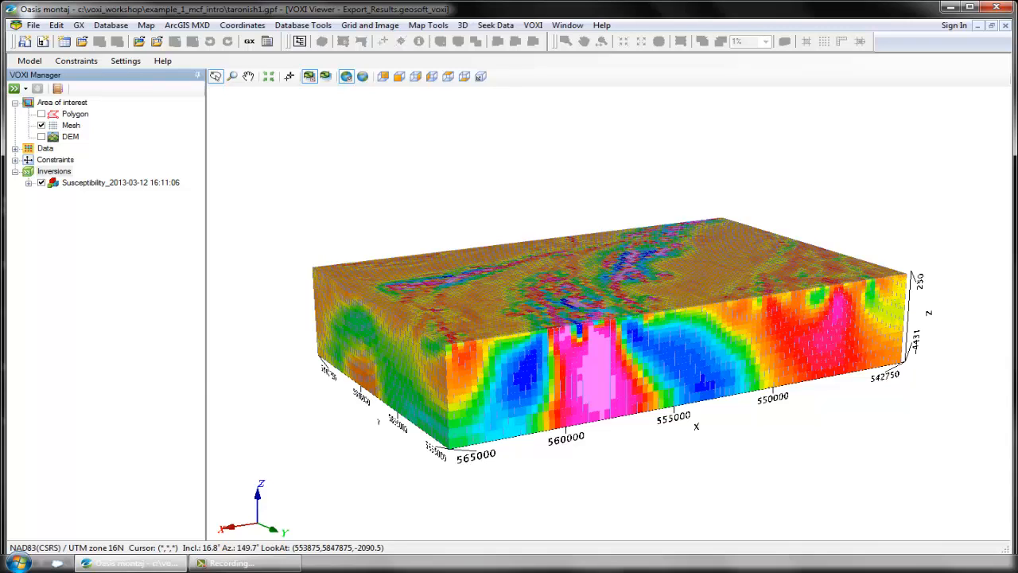
pyautogui.moveTo(923, 236)
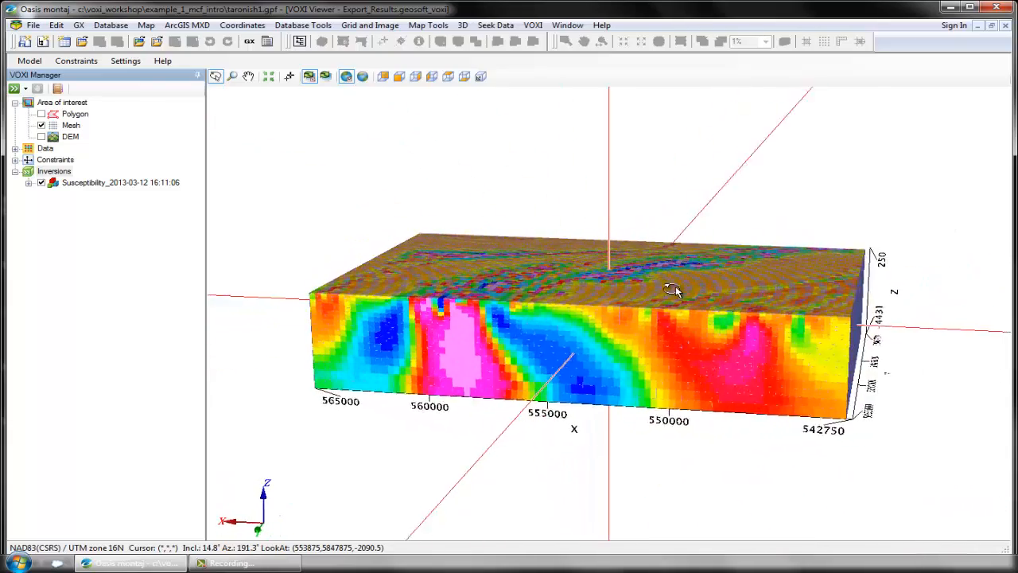
# Step: Orbit the susceptibility model, then send the inversion results to a 3D map from its context menu
pyautogui.moveTo(669, 289); pyautogui.dragTo(421, 318)
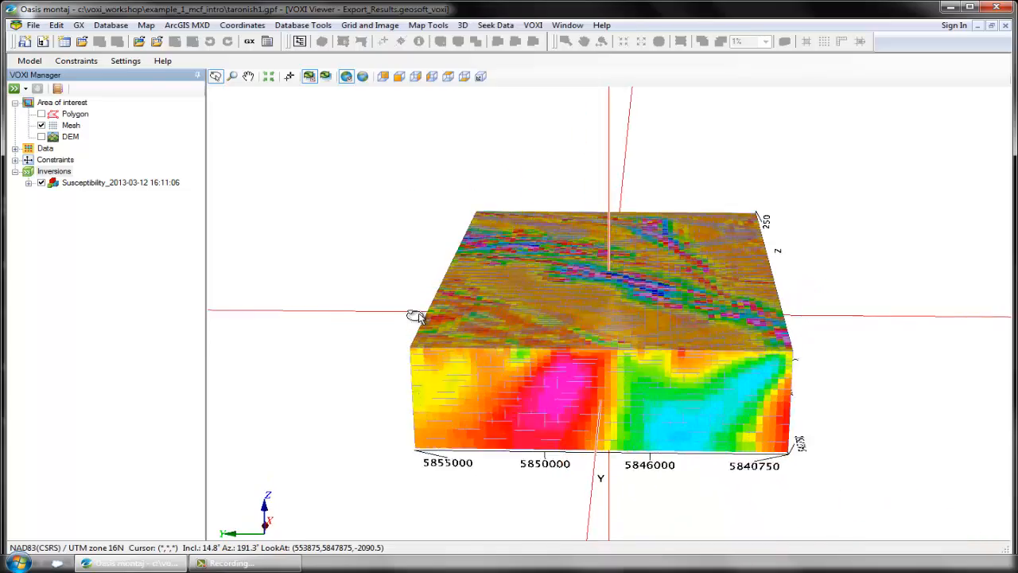
pyautogui.moveTo(417, 315); pyautogui.dragTo(662, 312)
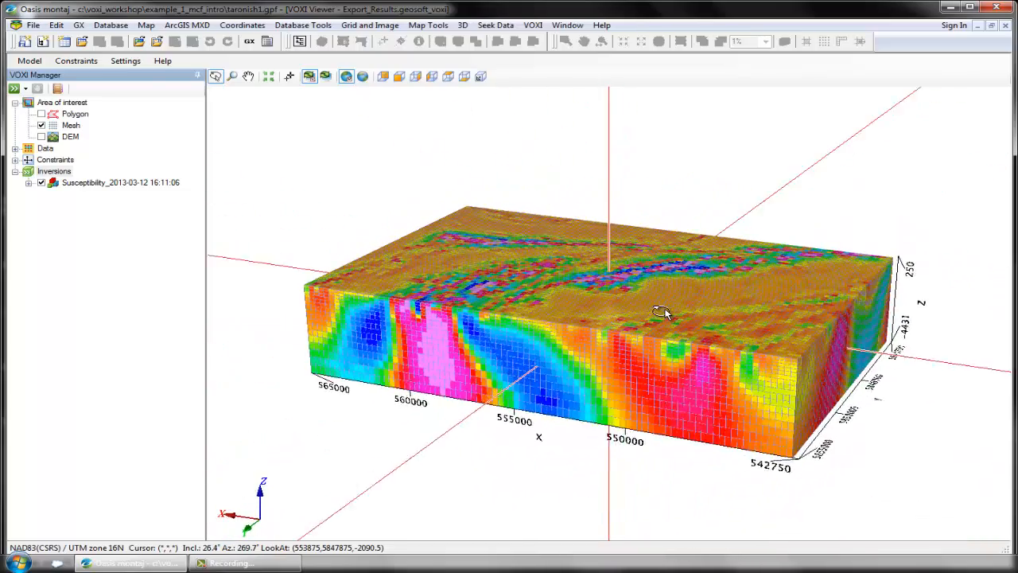
pyautogui.moveTo(661, 315); pyautogui.dragTo(528, 247)
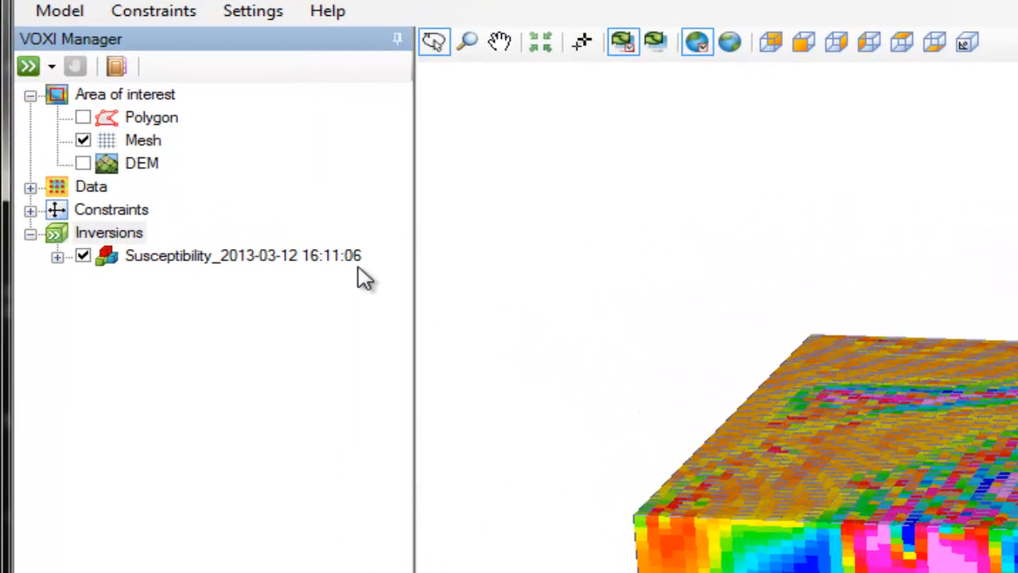
pyautogui.moveTo(340, 268)
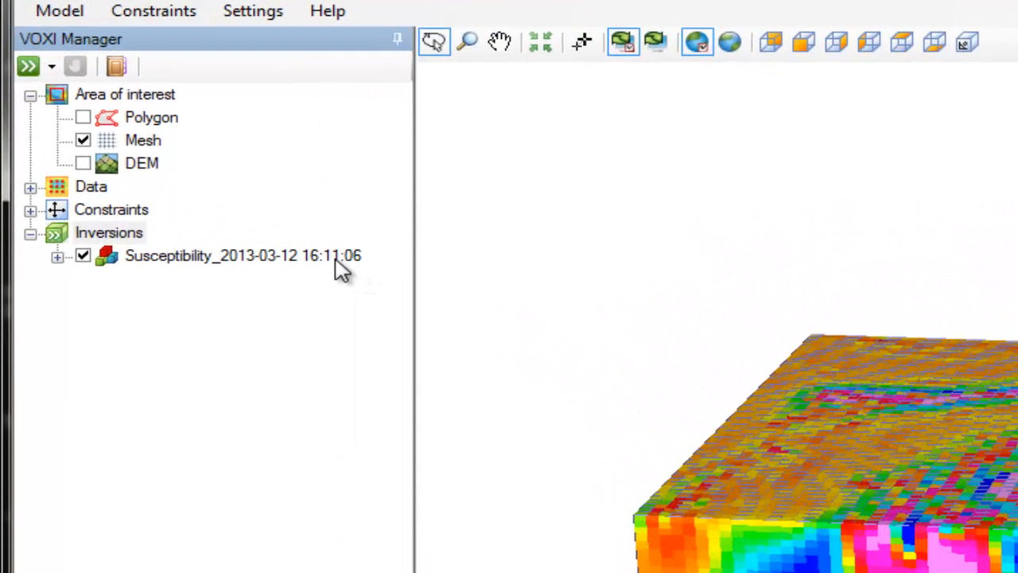
pyautogui.rightClick(242, 255)
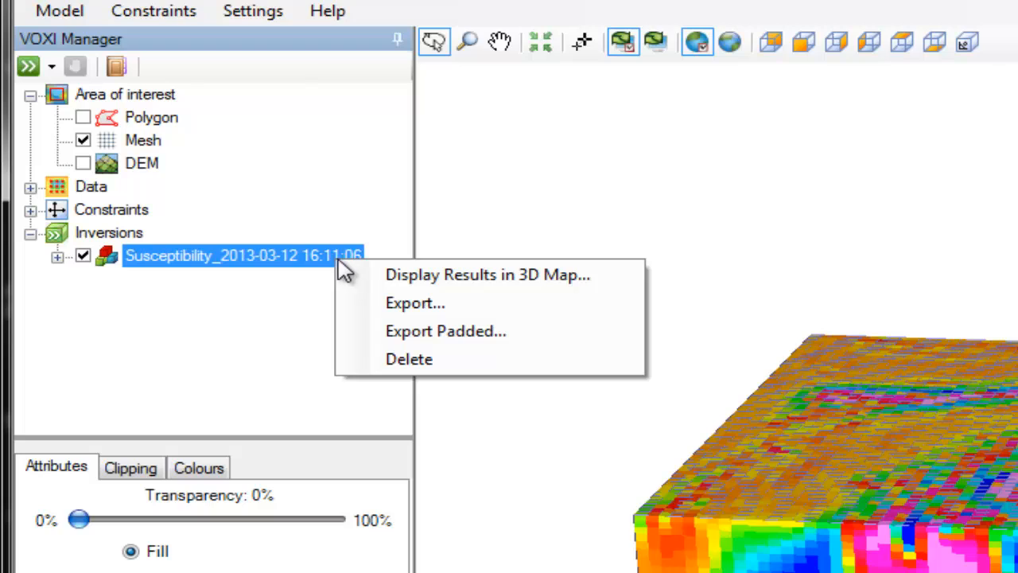
pyautogui.moveTo(608, 285)
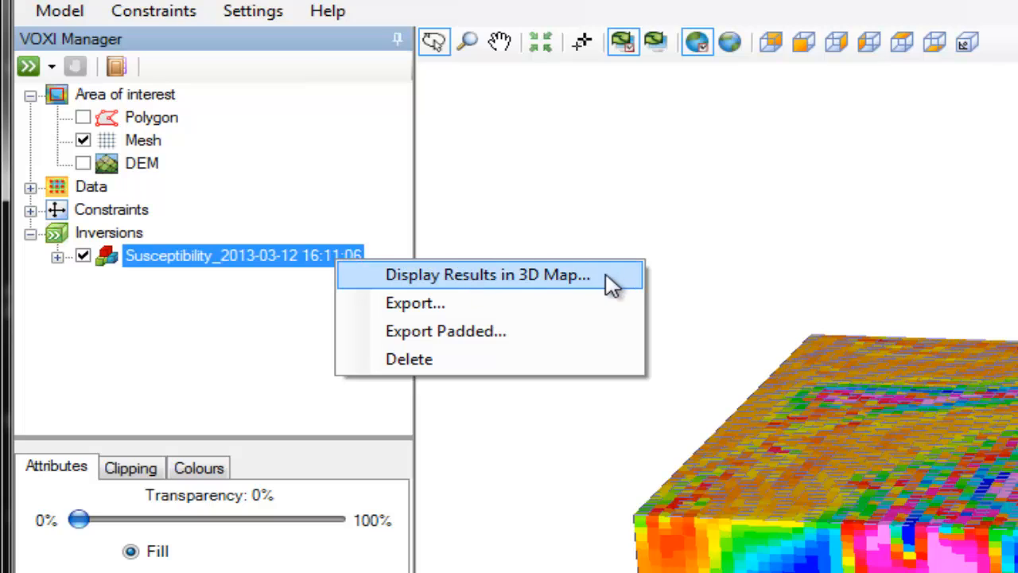
pyautogui.click(487, 274)
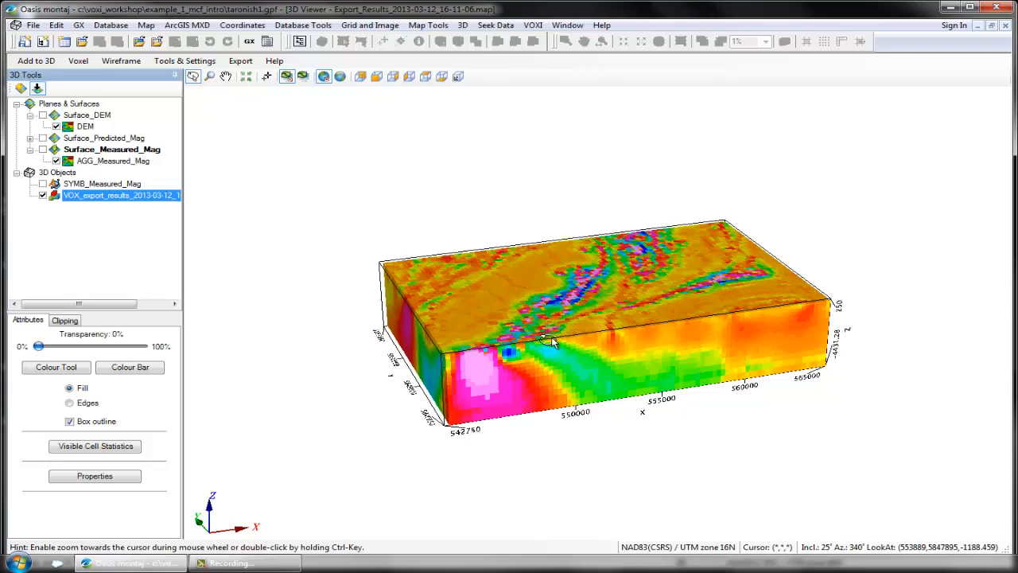
# Step: Orbit the displayed inversion model in the 3D Viewer
pyautogui.moveTo(554, 342); pyautogui.dragTo(655, 327)
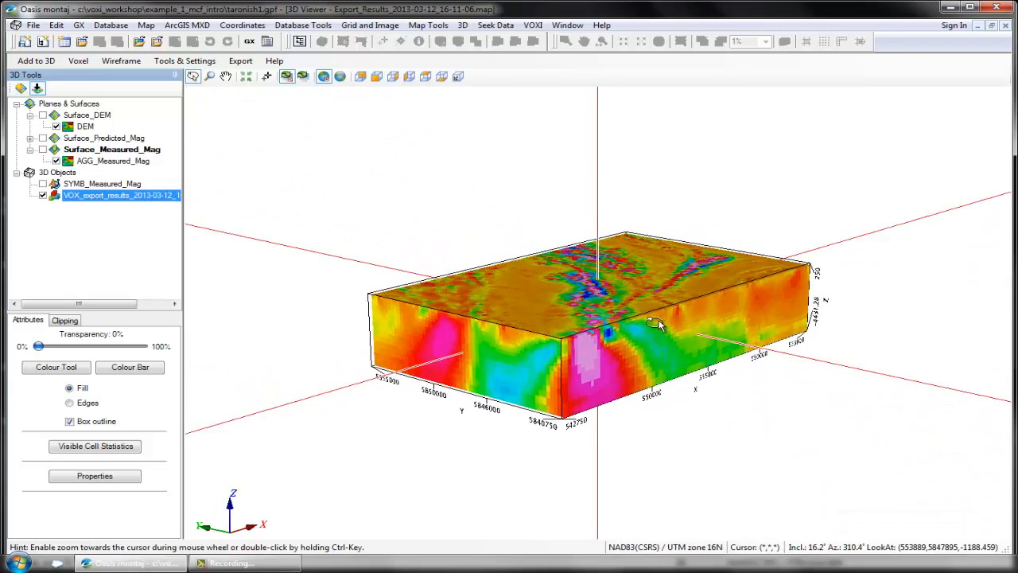
pyautogui.moveTo(660, 324); pyautogui.dragTo(624, 315)
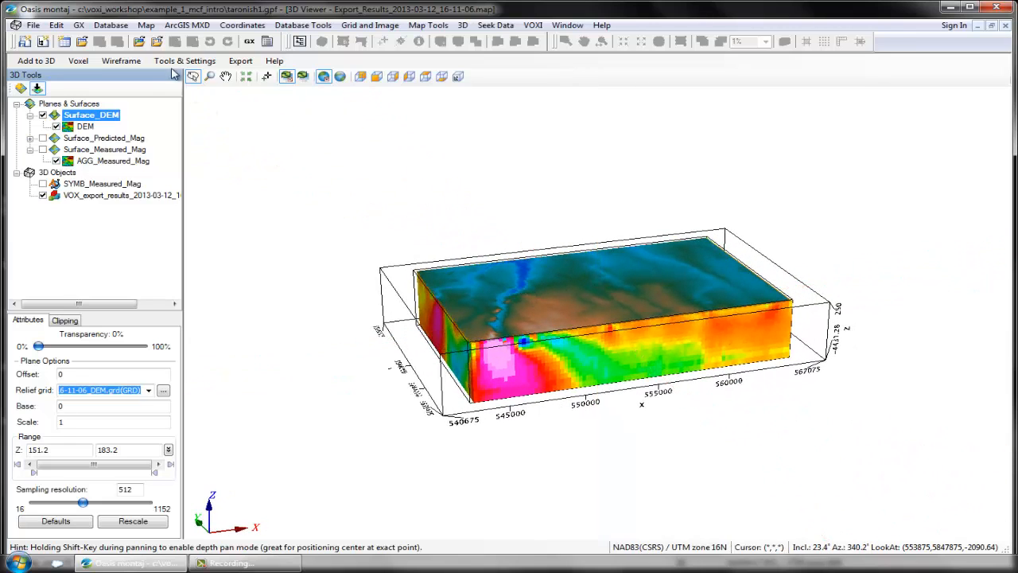
# Step: Show Surface_Measured_Mag and SYMB_Measured_Mag above the model and inspect them from a new angle
pyautogui.click(115, 161)
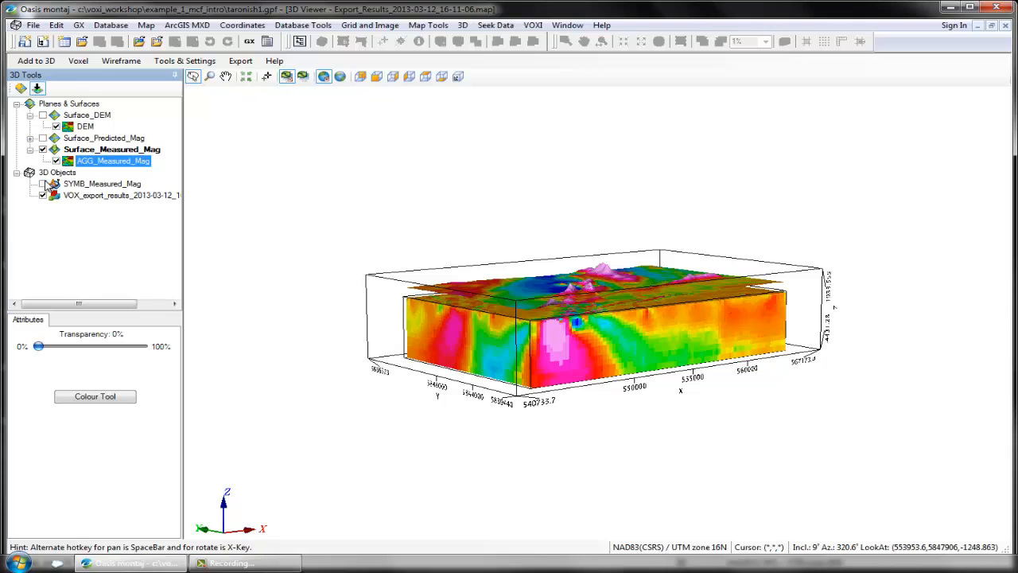
pyautogui.click(102, 184)
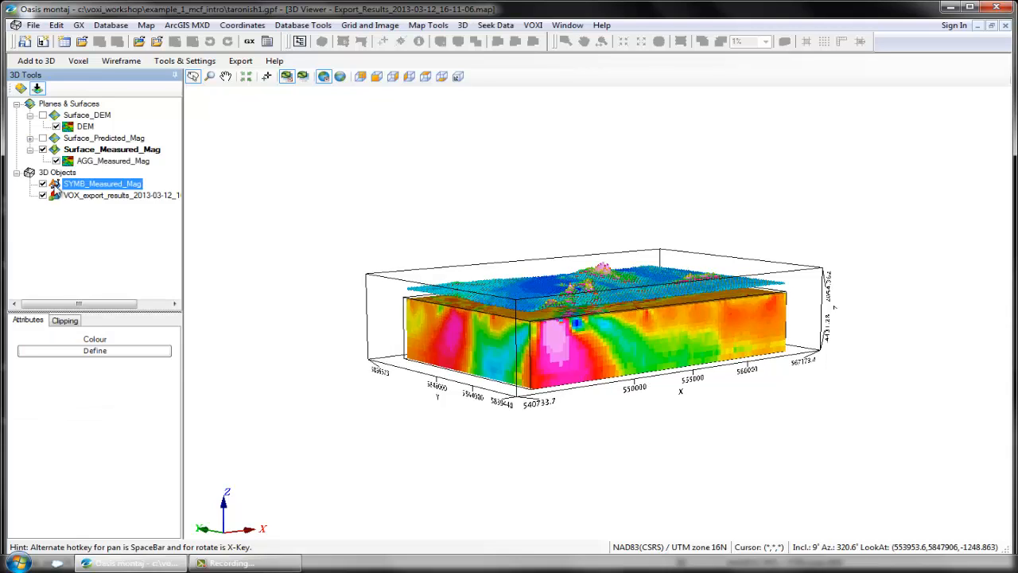
pyautogui.moveTo(597, 310); pyautogui.dragTo(557, 362)
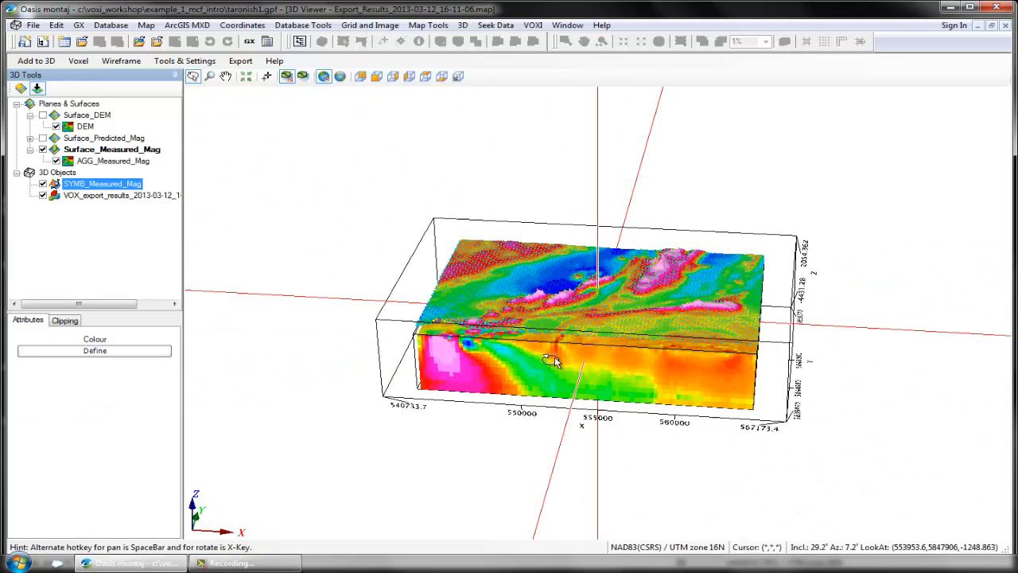
pyautogui.moveTo(557, 363); pyautogui.dragTo(644, 306)
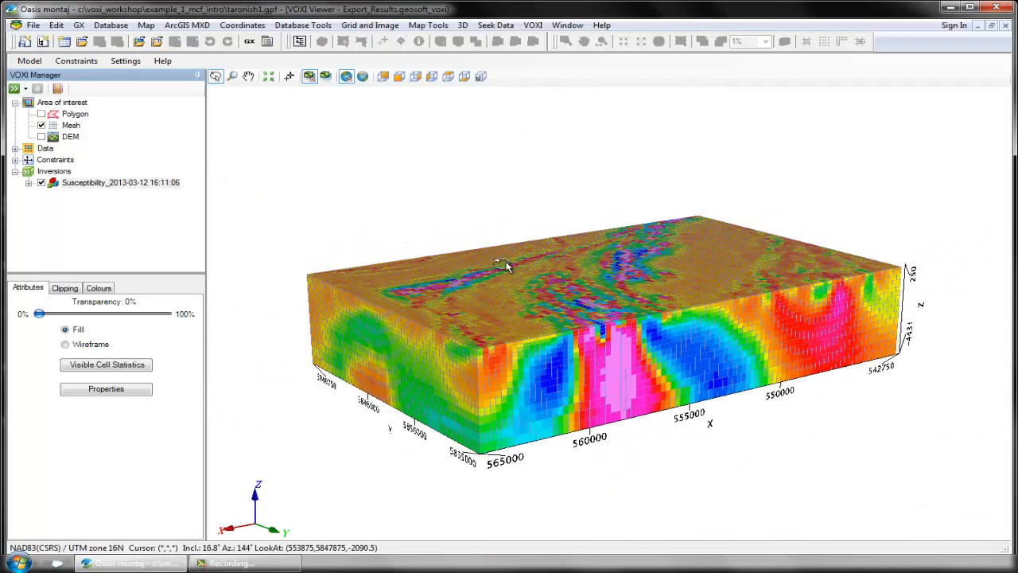
pyautogui.moveTo(277, 210)
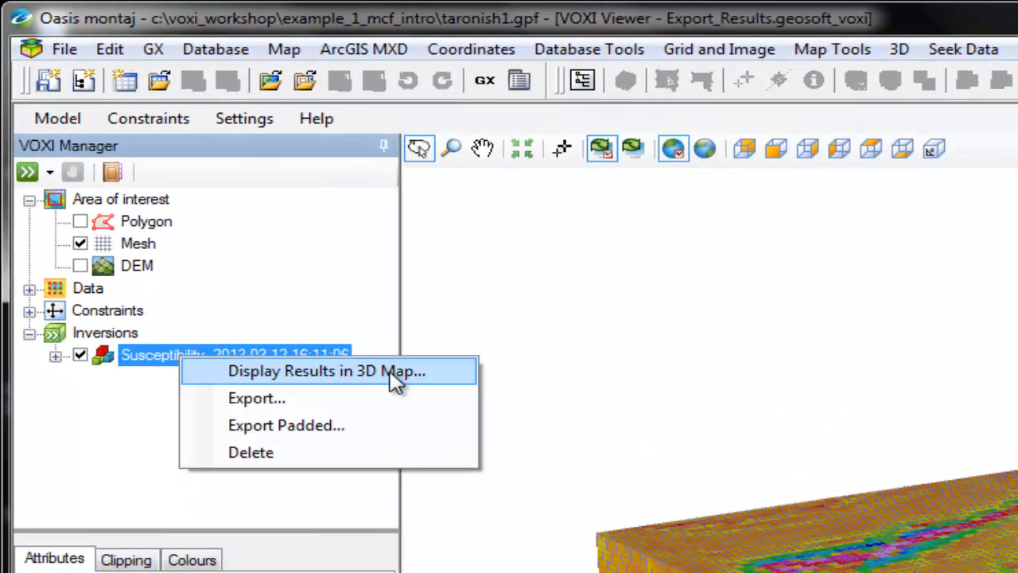
pyautogui.moveTo(410, 398)
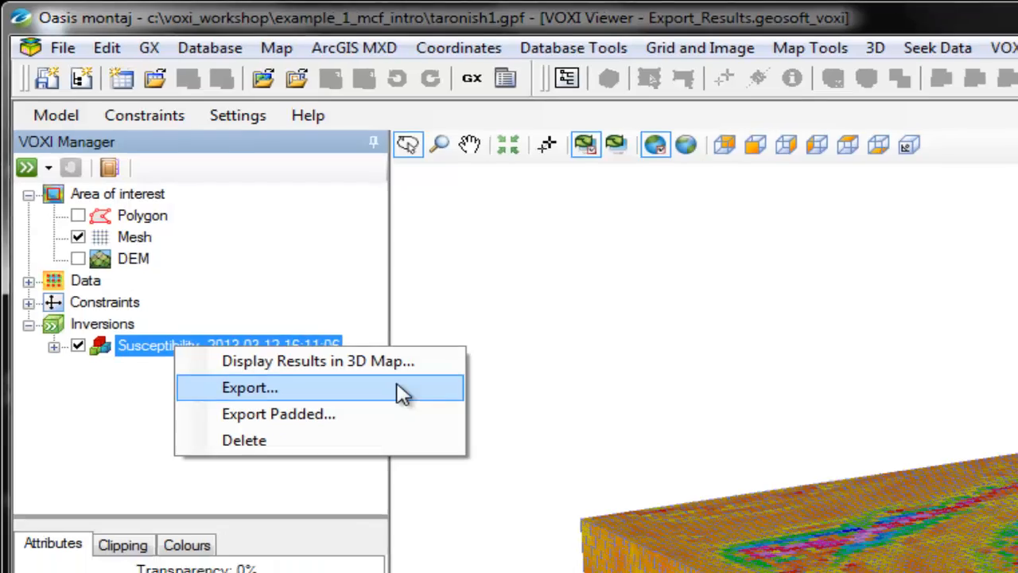
# Step: Export the inversion as the voxel file inversion_result and orbit the opened voxel
pyautogui.click(250, 389)
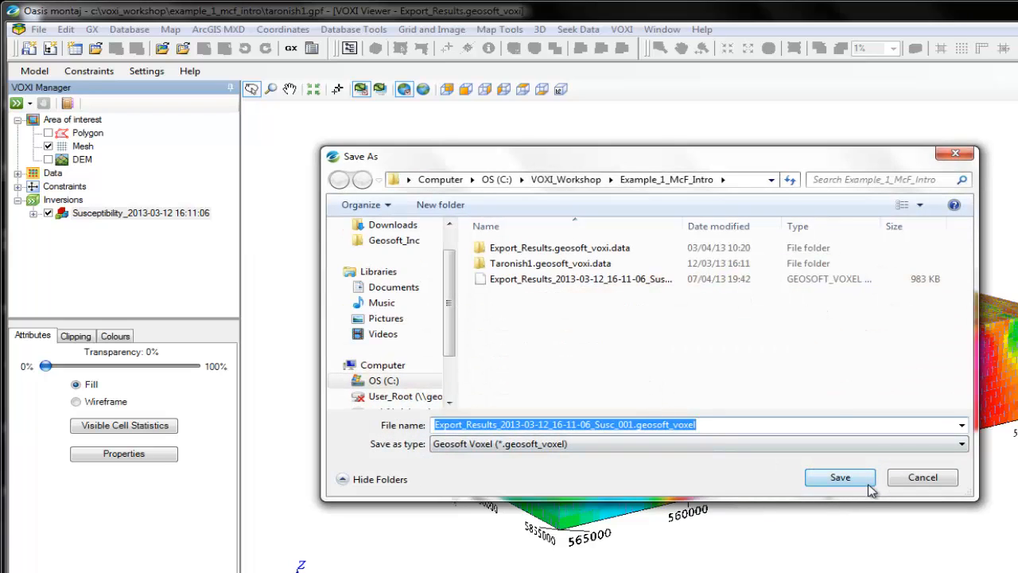
pyautogui.write('inversion_')
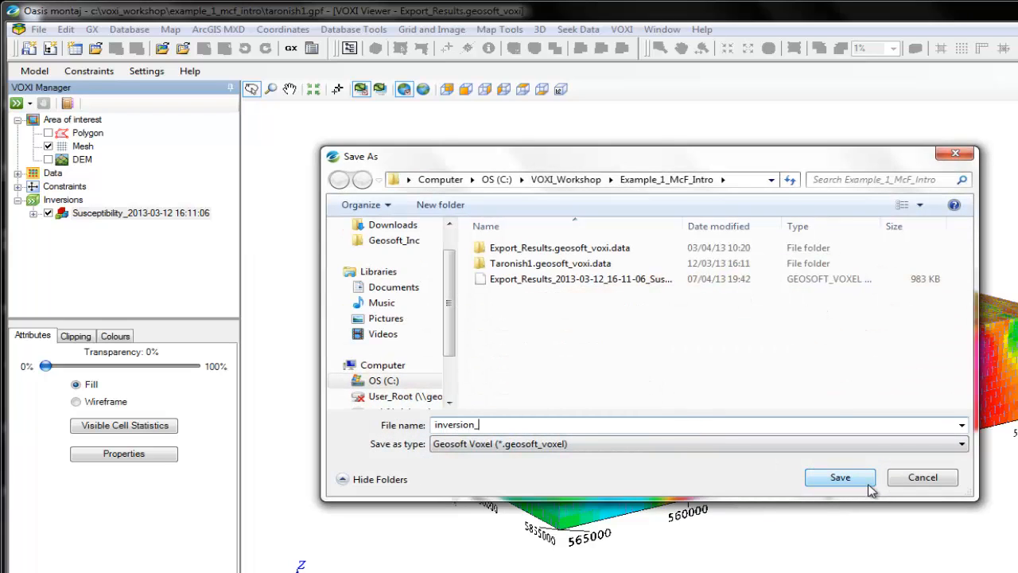
pyautogui.write('result')
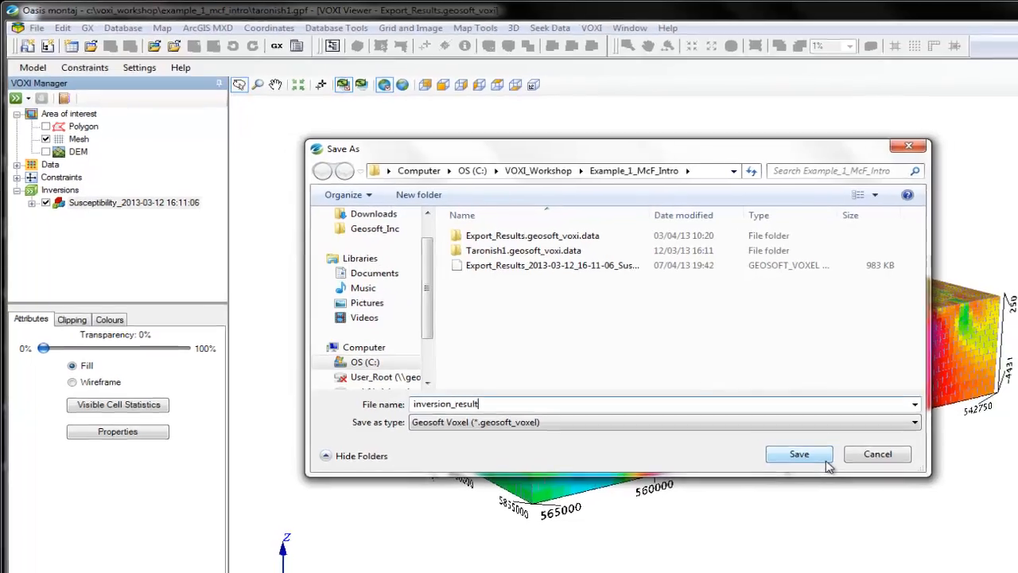
pyautogui.click(799, 453)
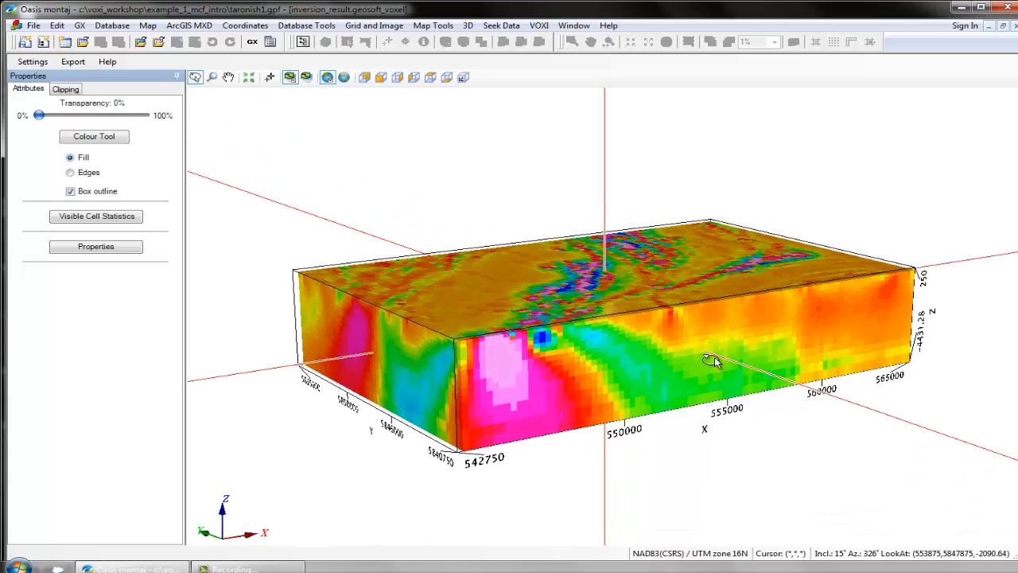
pyautogui.moveTo(713, 360); pyautogui.dragTo(851, 305)
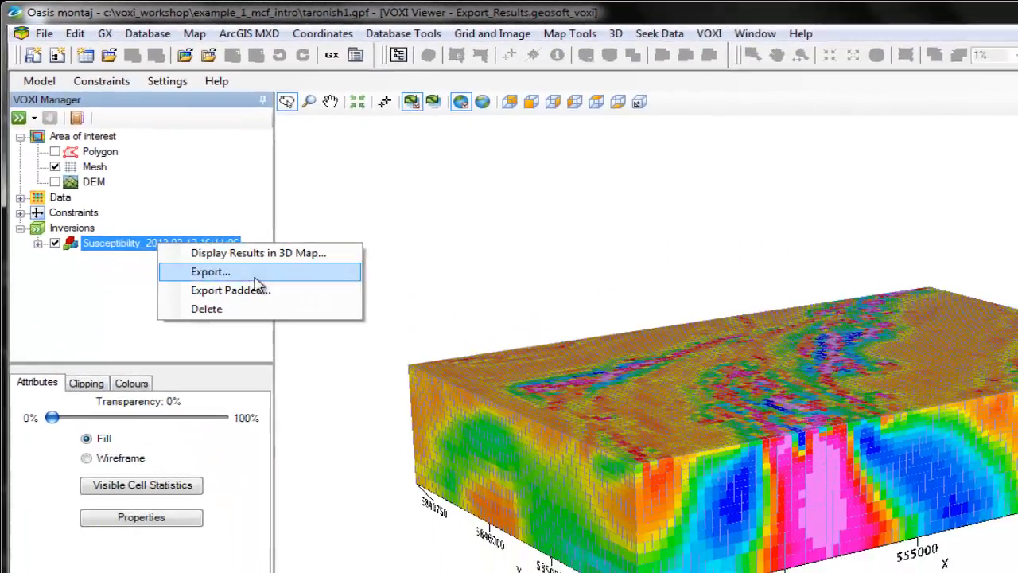
# Step: Export a padded copy as inversion_result_PADDING and orbit the padded voxel
pyautogui.click(210, 270)
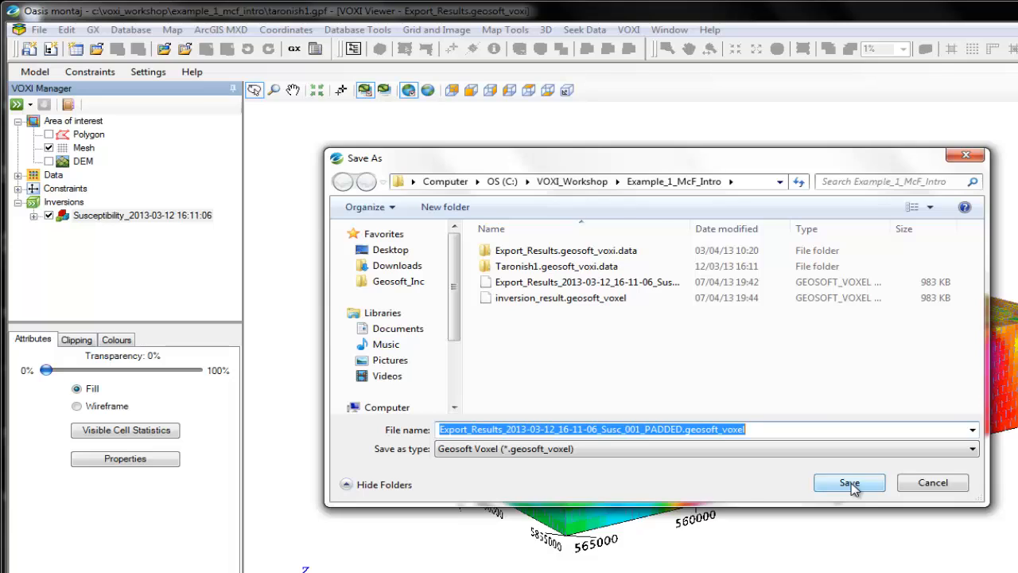
pyautogui.write('inversion_result_PADDING')
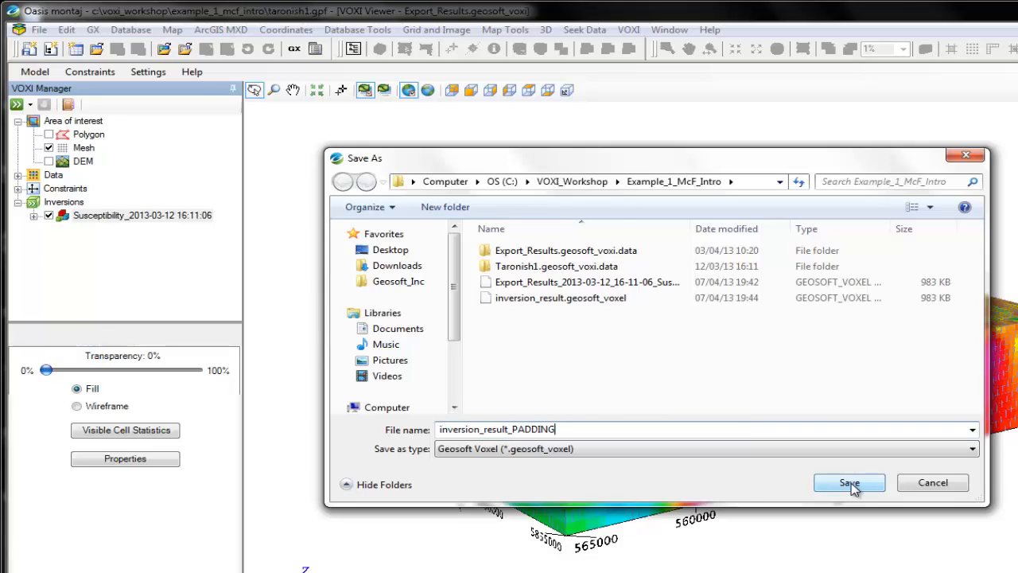
pyautogui.click(850, 482)
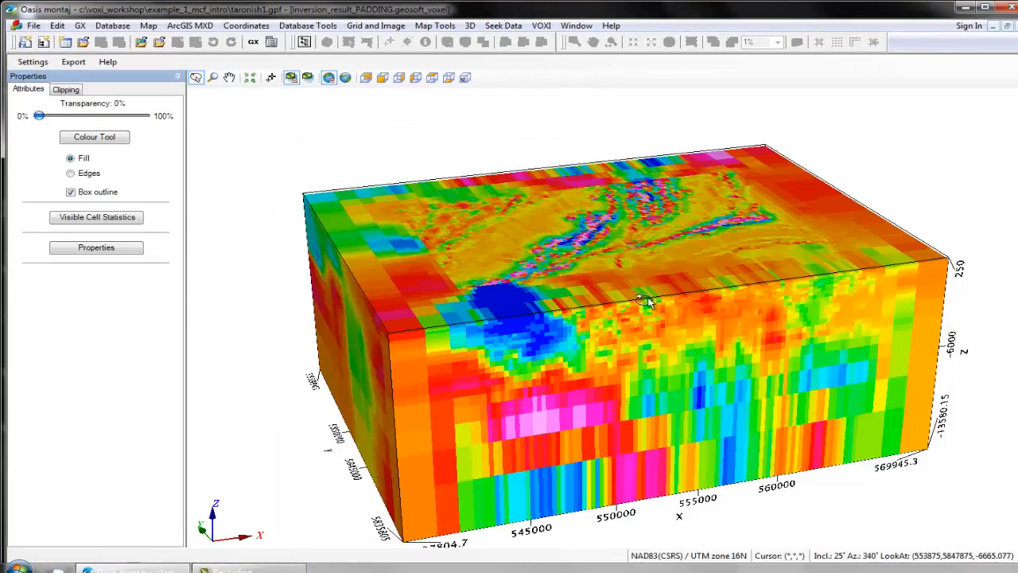
pyautogui.moveTo(649, 303); pyautogui.dragTo(608, 305)
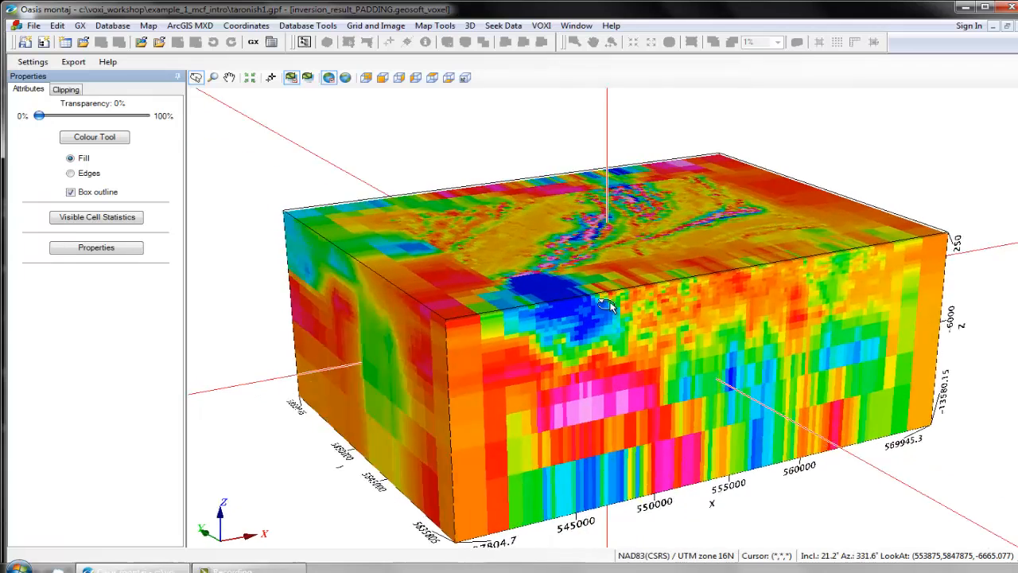
pyautogui.moveTo(608, 306); pyautogui.dragTo(836, 226)
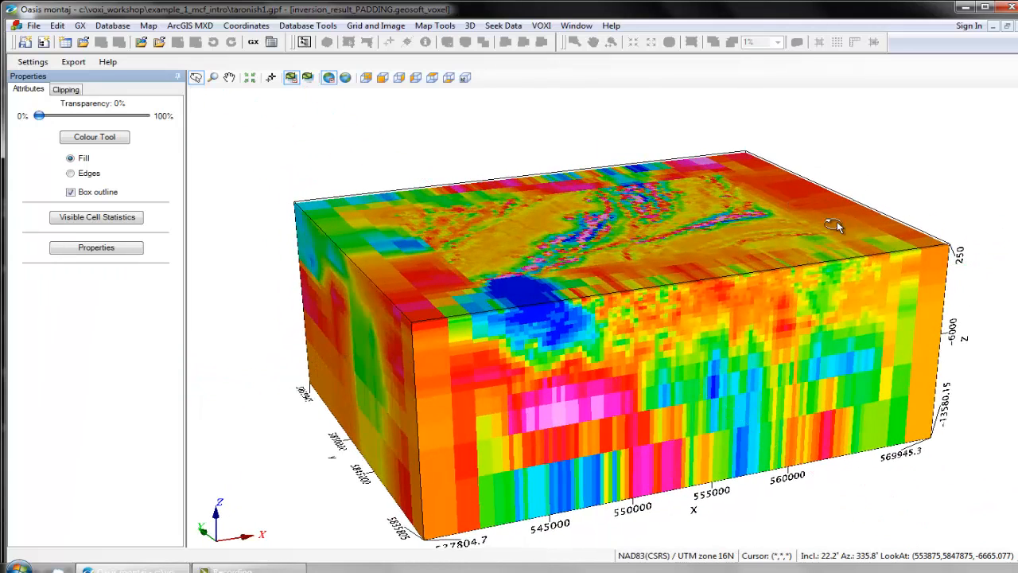
pyautogui.moveTo(432, 342)
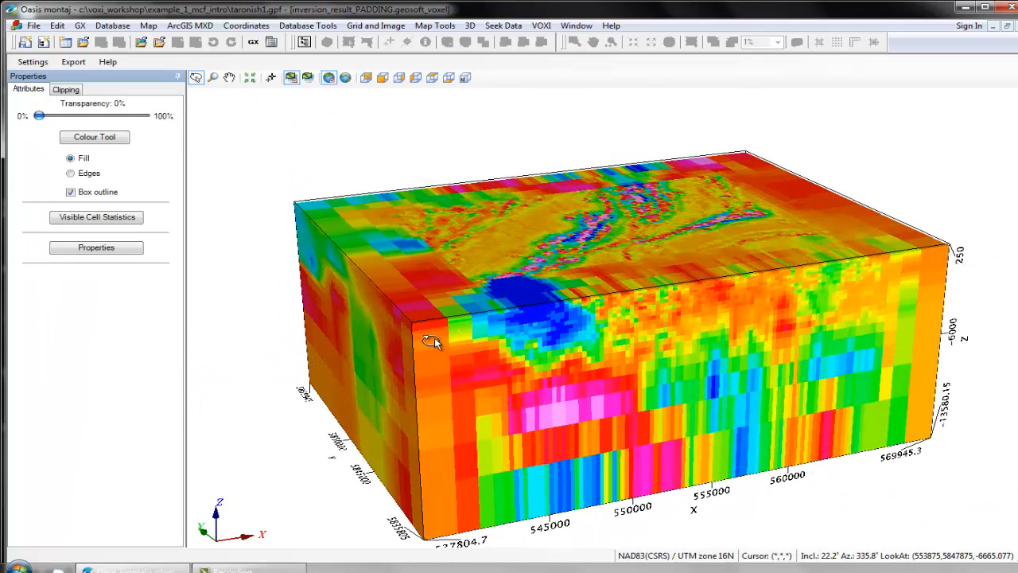
pyautogui.moveTo(432, 342); pyautogui.dragTo(506, 414)
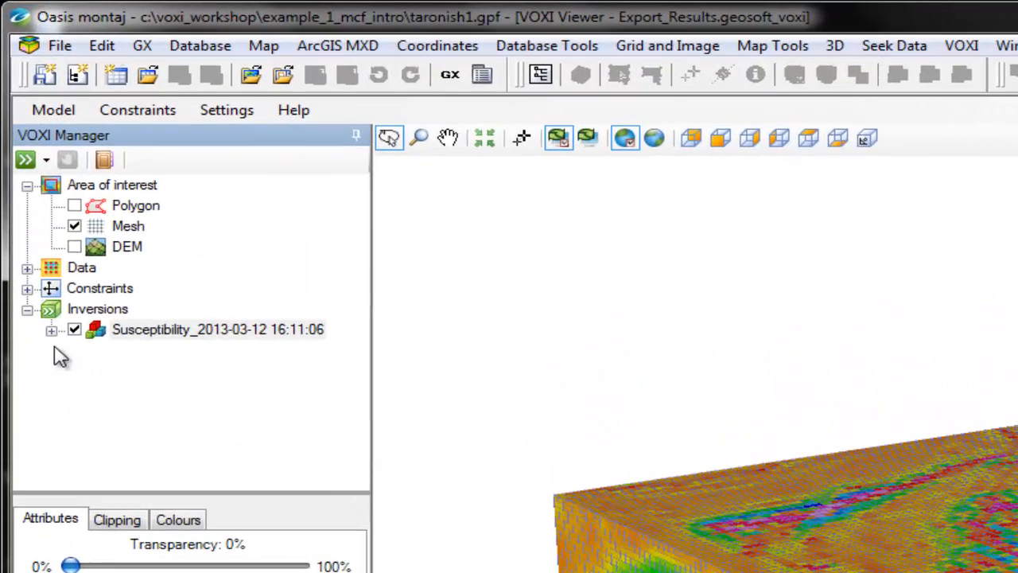
pyautogui.click(51, 329)
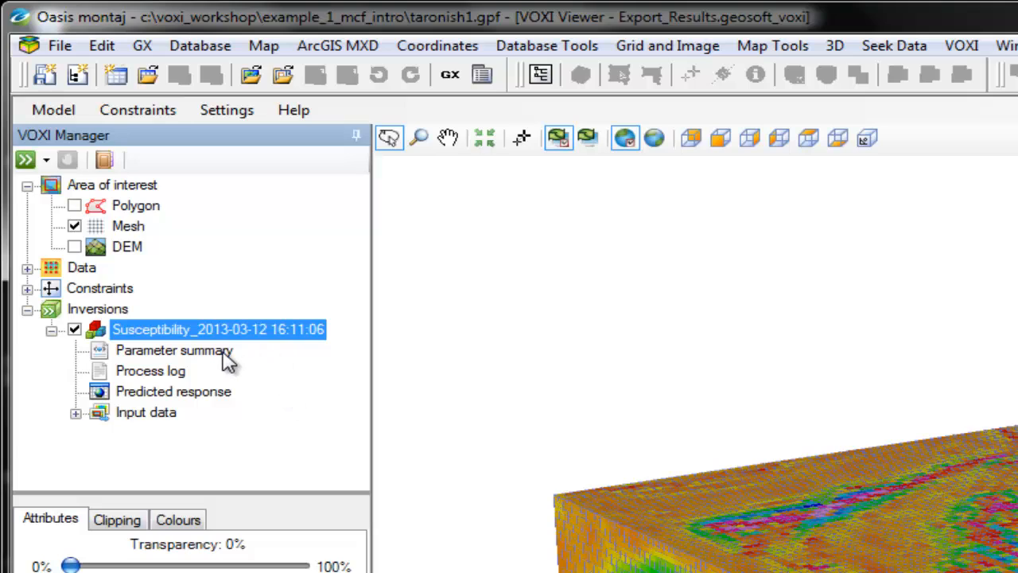
pyautogui.rightClick(174, 350)
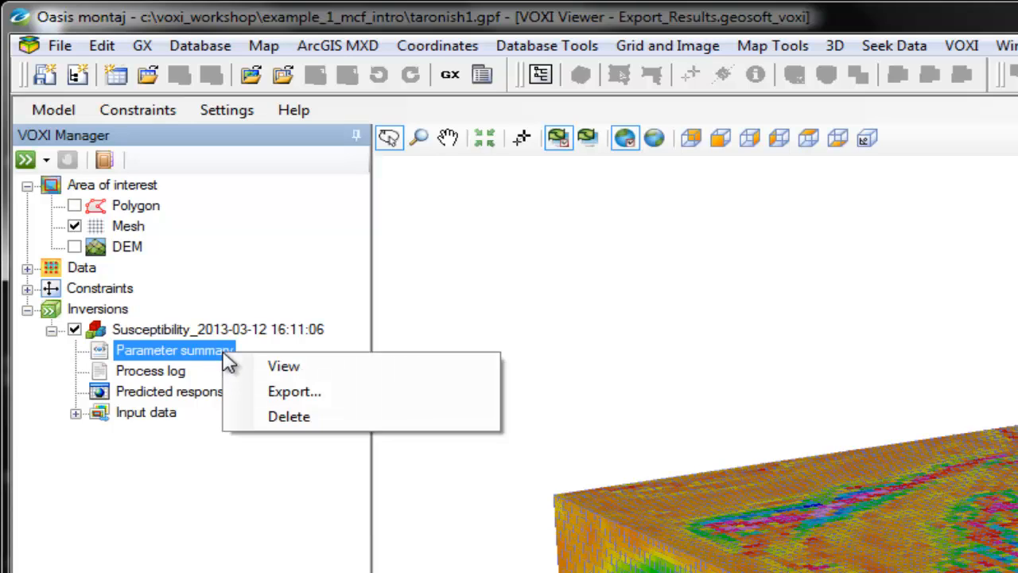
pyautogui.moveTo(342, 366)
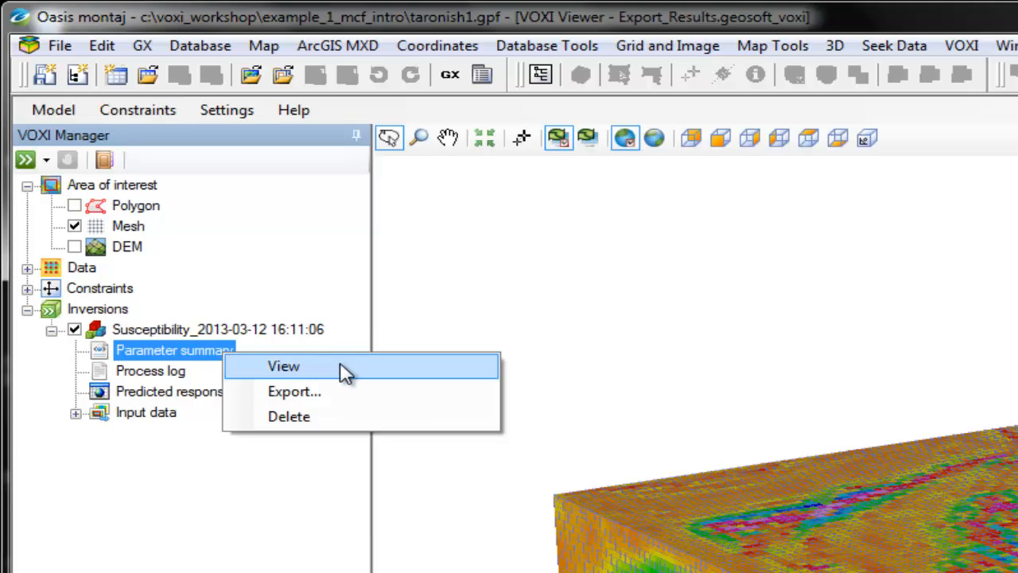
pyautogui.click(283, 366)
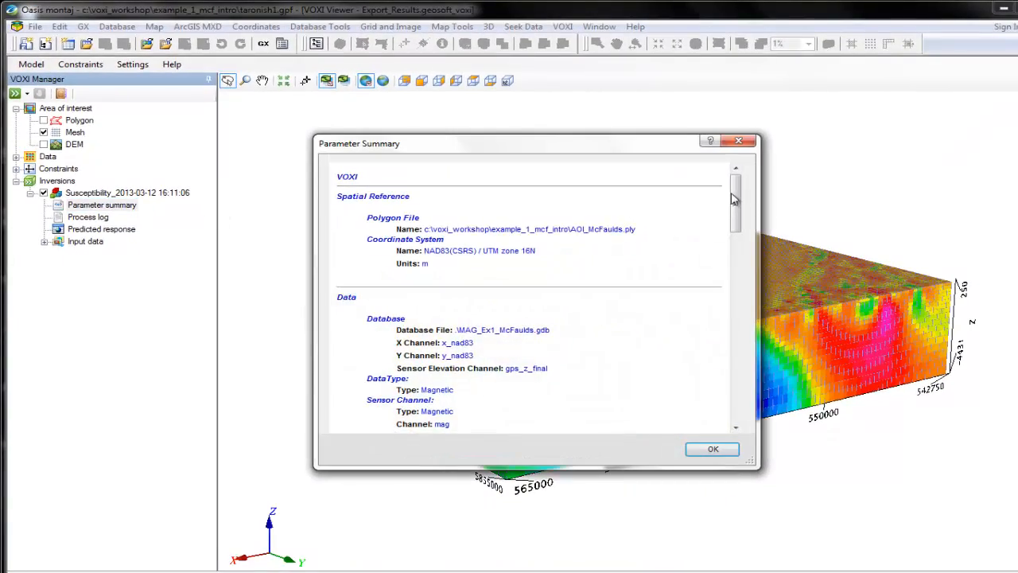
pyautogui.scroll(-3)
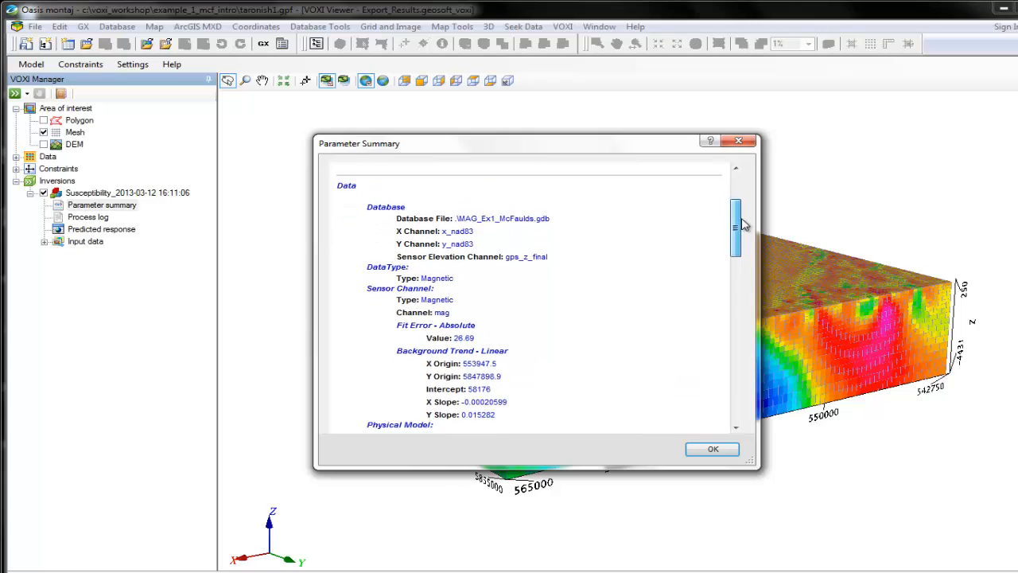
pyautogui.scroll(-3)
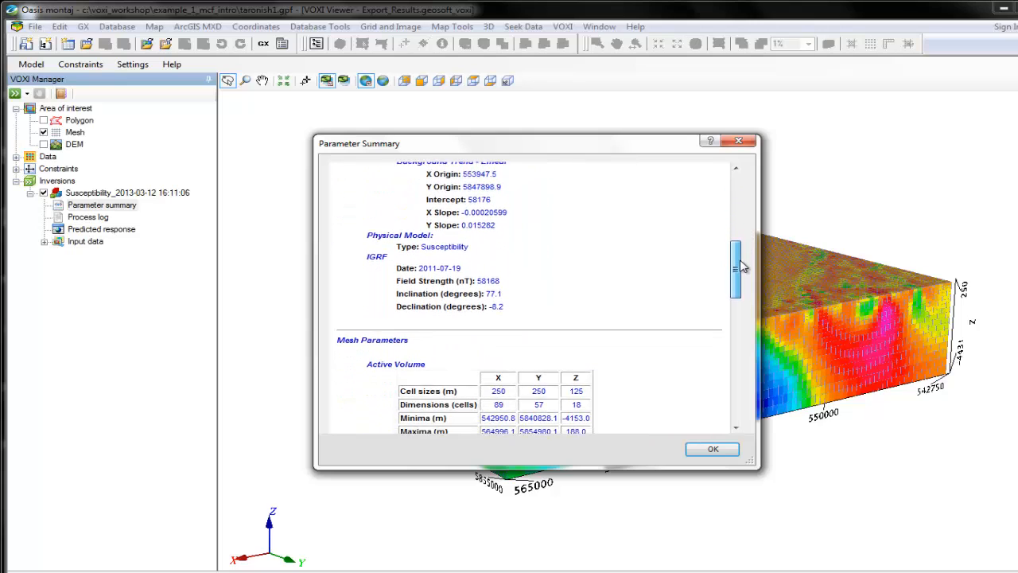
pyautogui.scroll(-3)
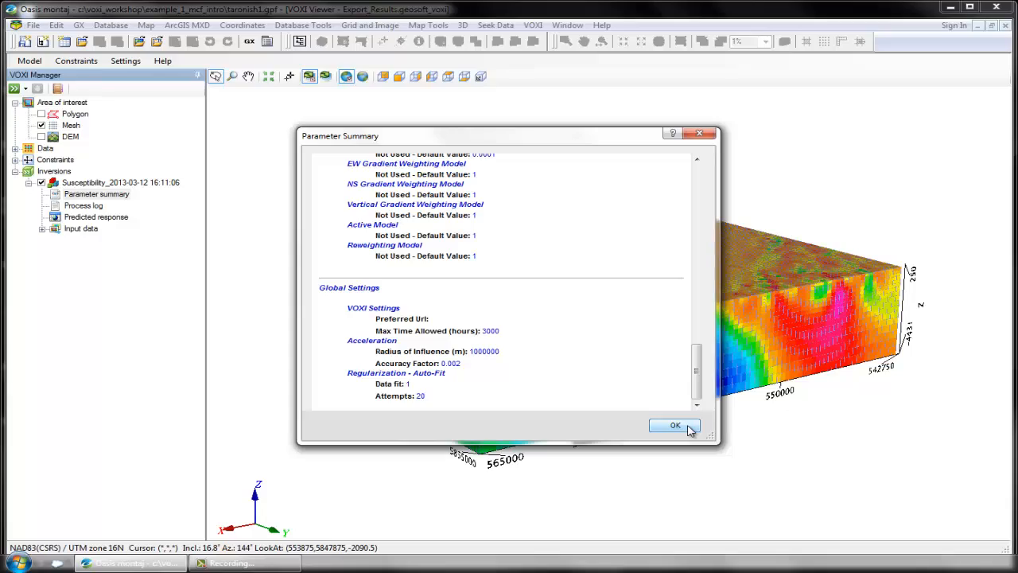
pyautogui.click(675, 427)
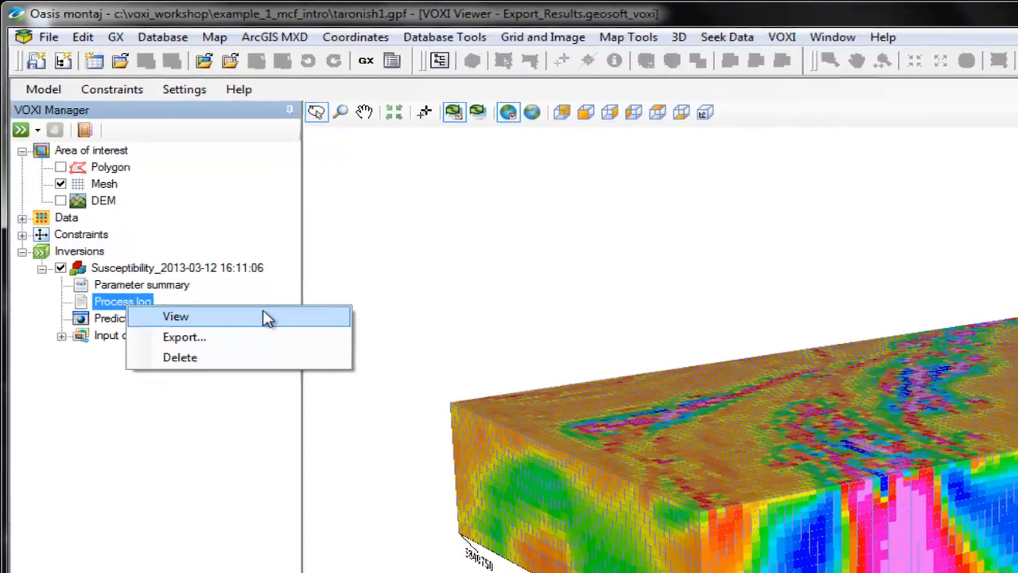
pyautogui.click(175, 315)
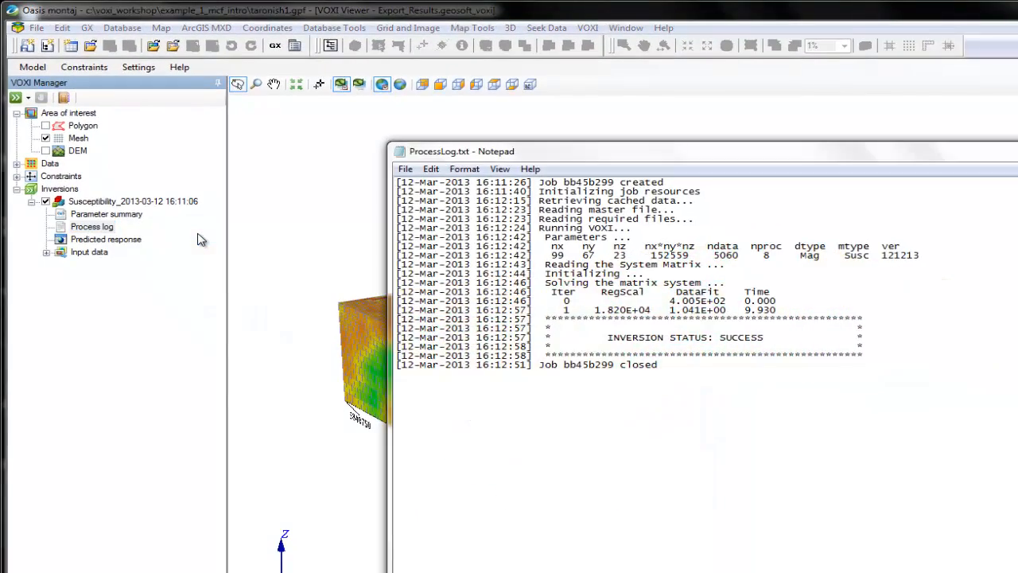
pyautogui.moveTo(755, 311)
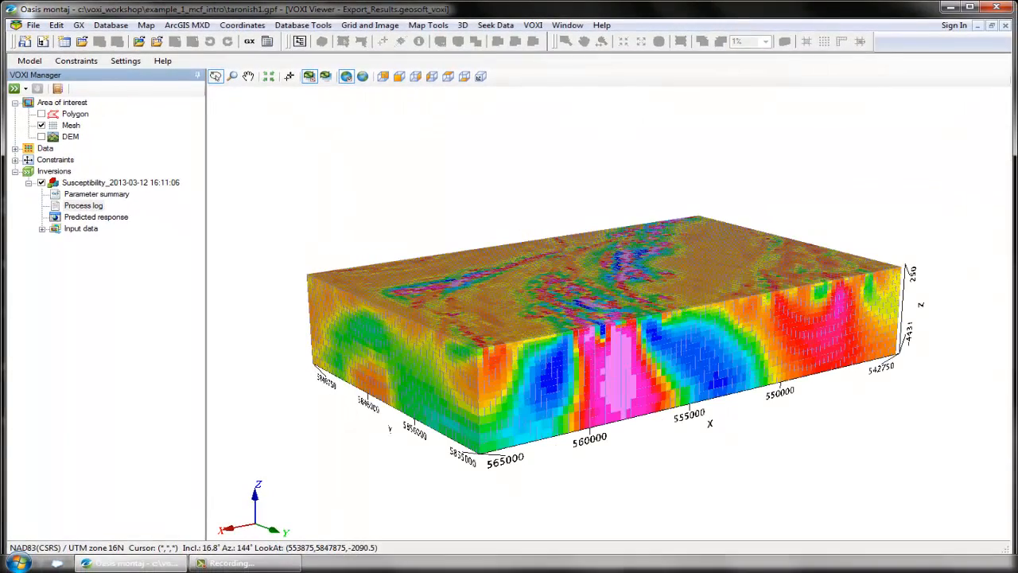
pyautogui.moveTo(761, 184)
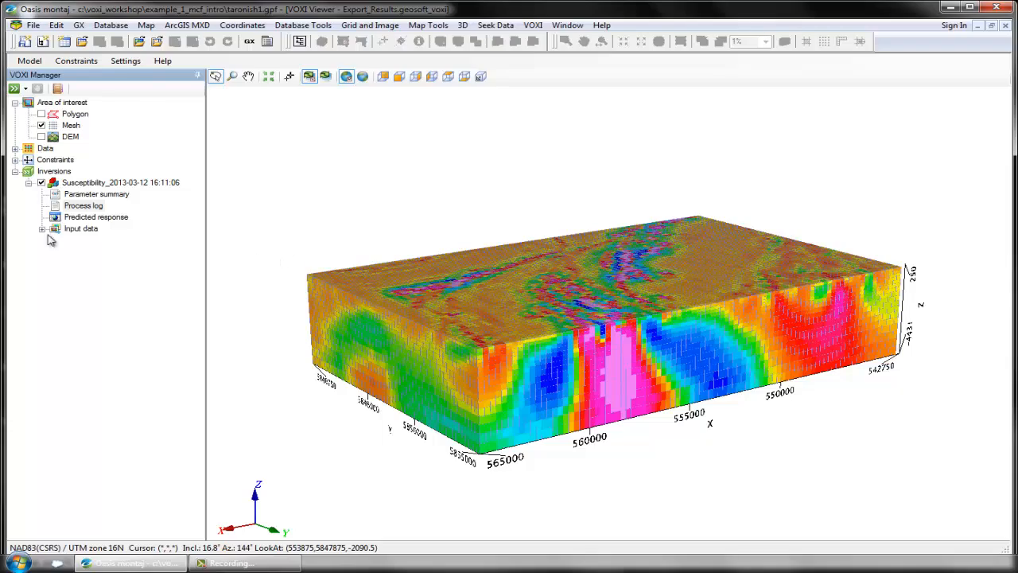
# Step: Check the input Database entry, then open the Predicted response database as a spreadsheet
pyautogui.click(41, 230)
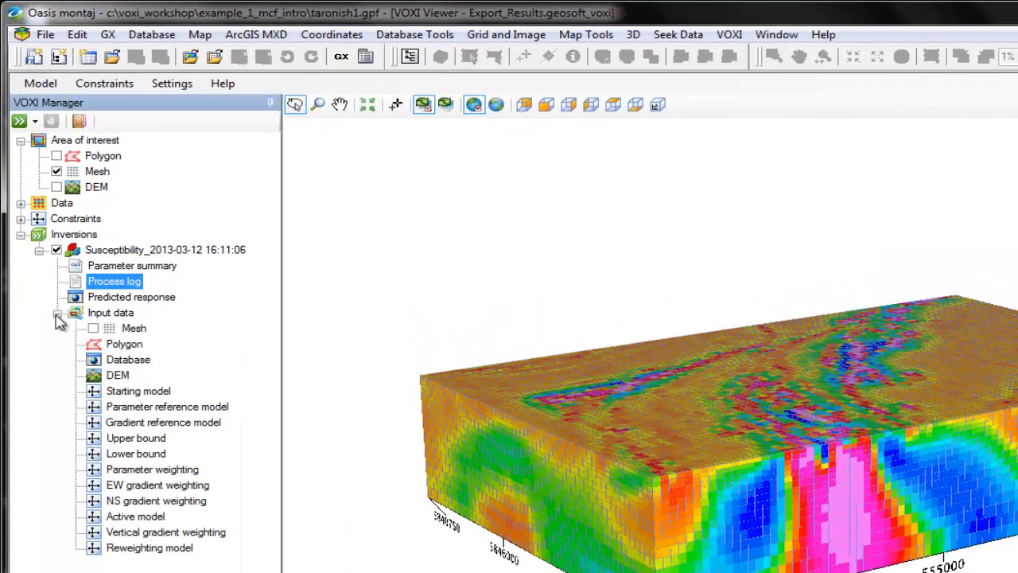
pyautogui.moveTo(143, 366)
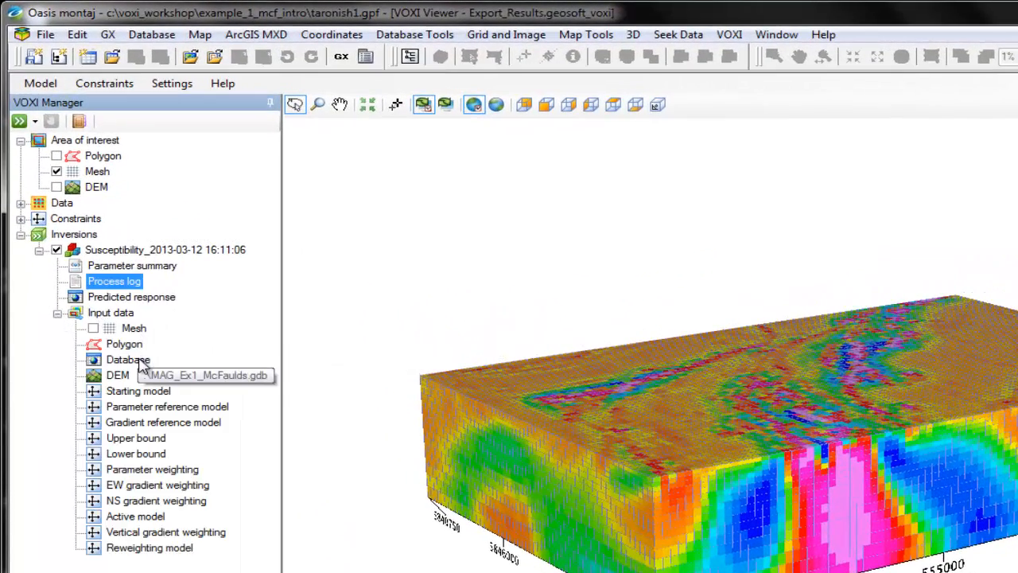
pyautogui.rightClick(127, 360)
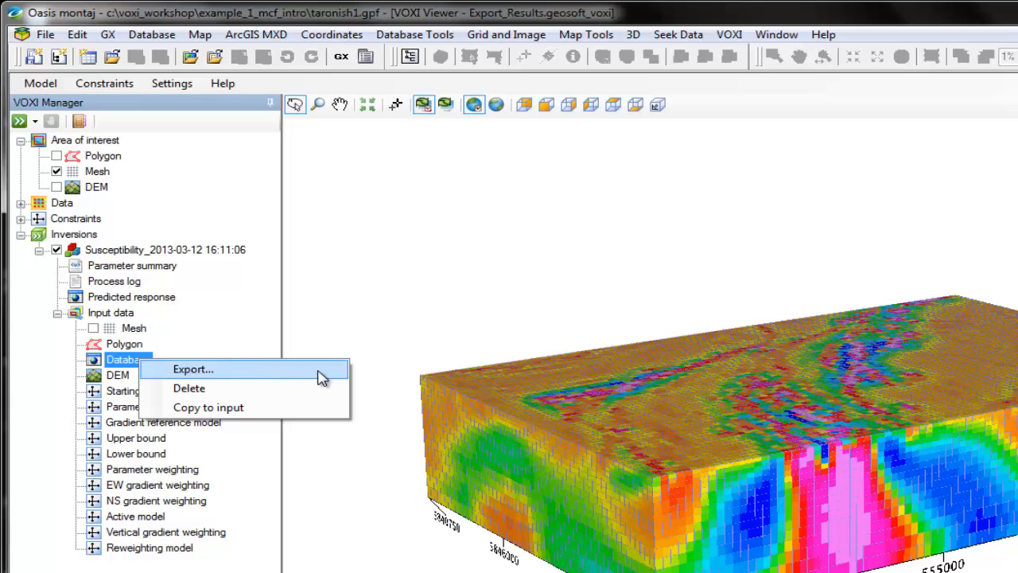
pyautogui.click(58, 312)
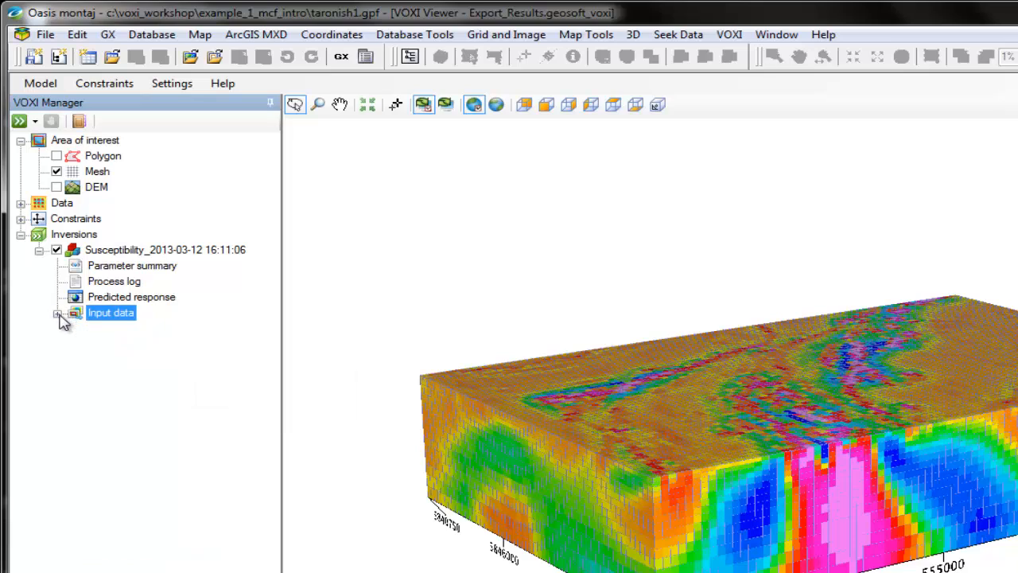
pyautogui.moveTo(156, 310)
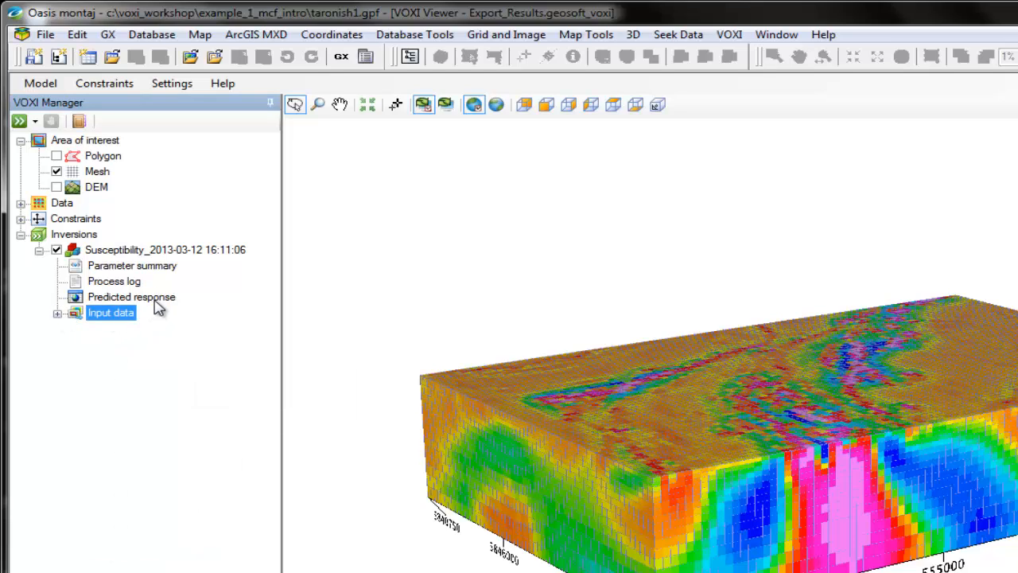
pyautogui.rightClick(130, 297)
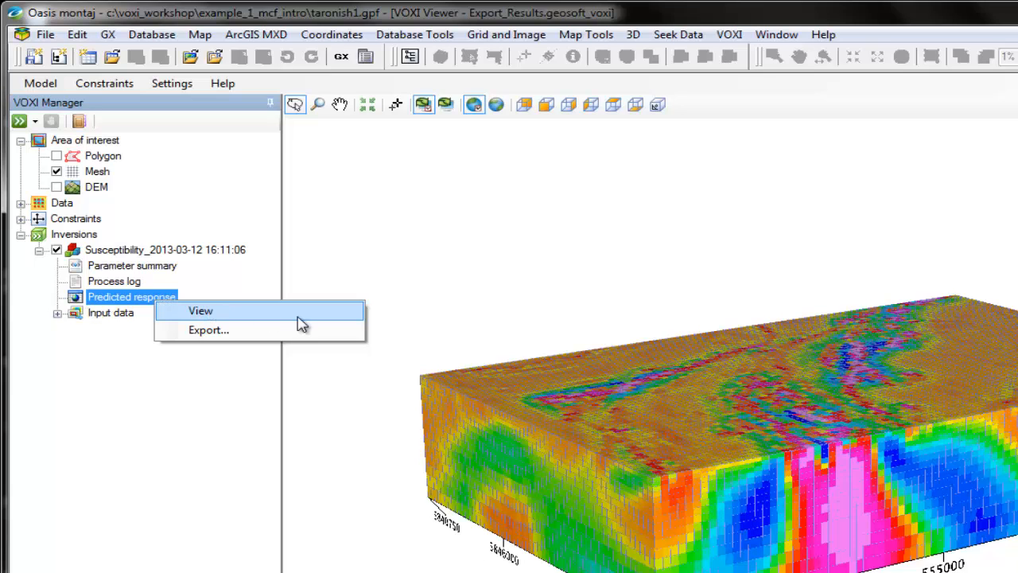
pyautogui.moveTo(294, 329)
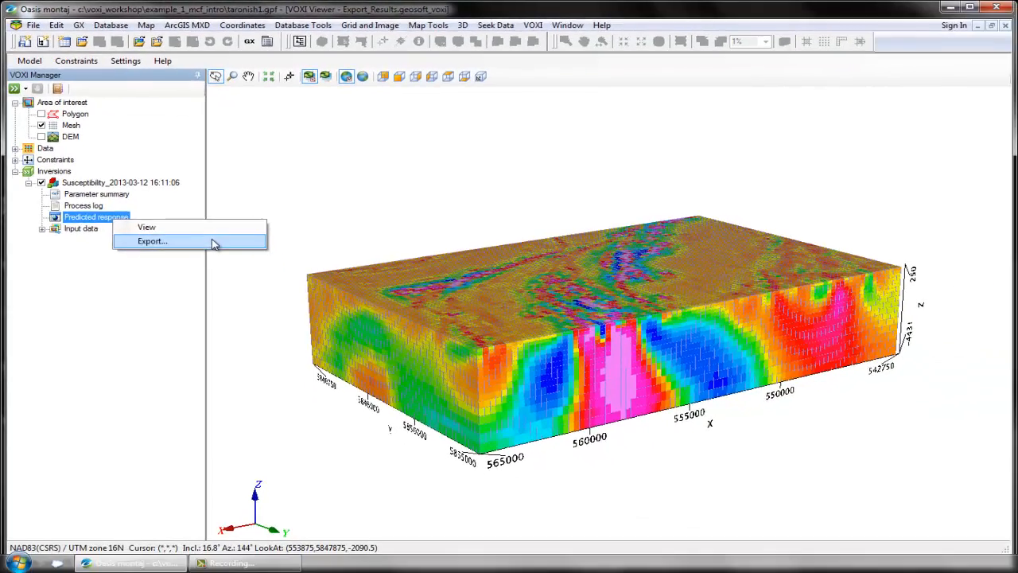
pyautogui.click(153, 242)
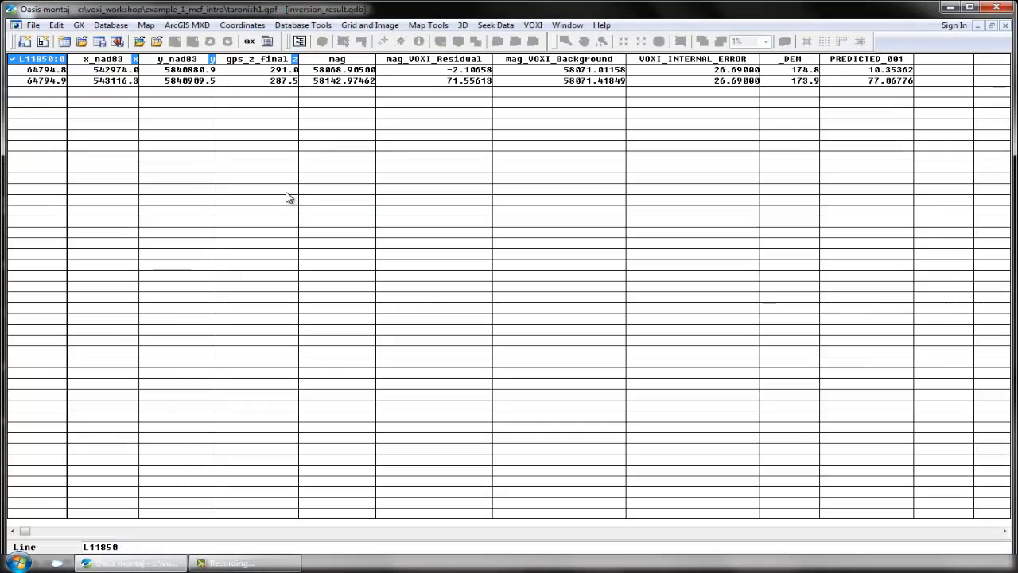
pyautogui.moveTo(274, 195)
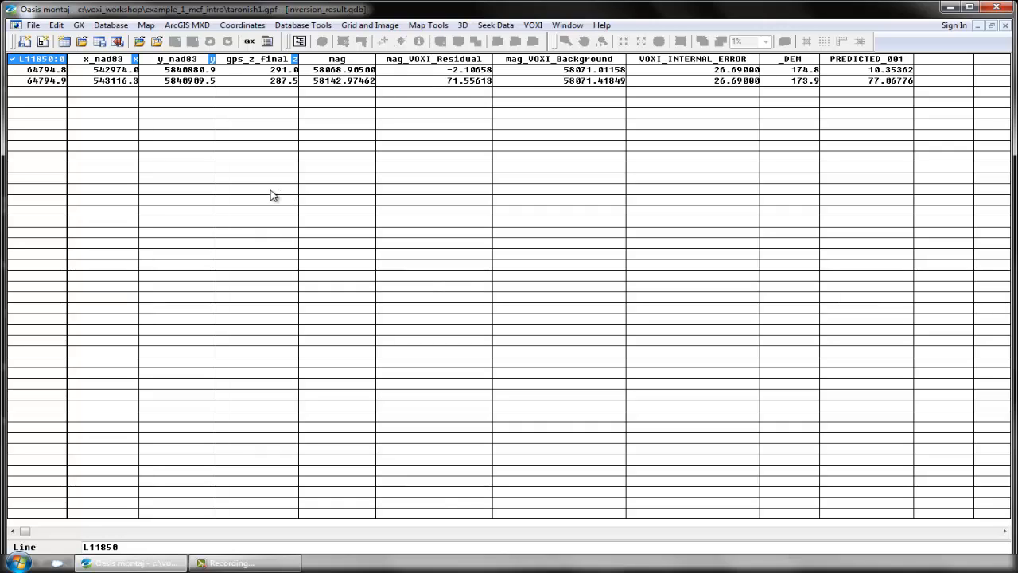
pyautogui.moveTo(267, 194)
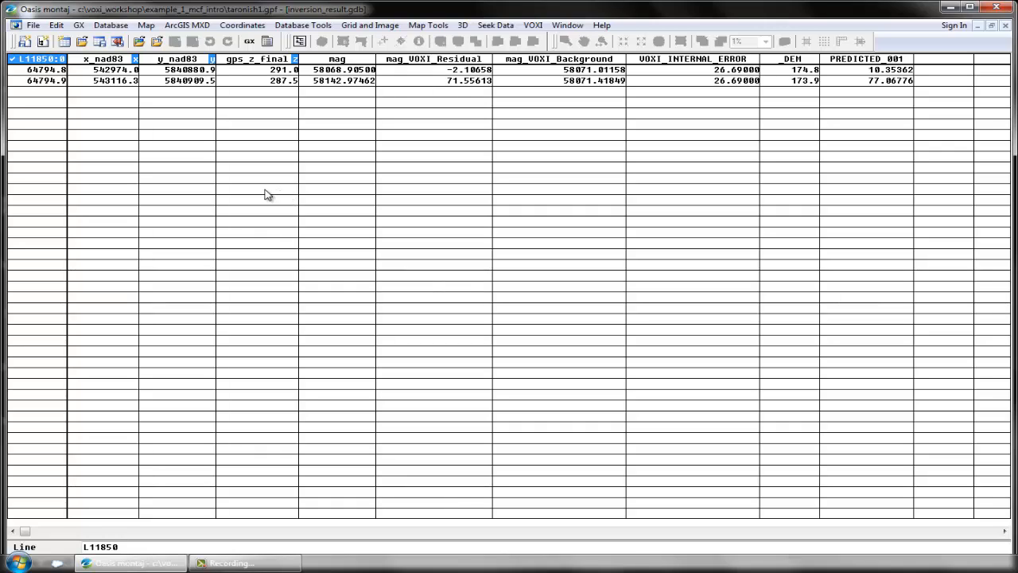
pyautogui.moveTo(255, 185)
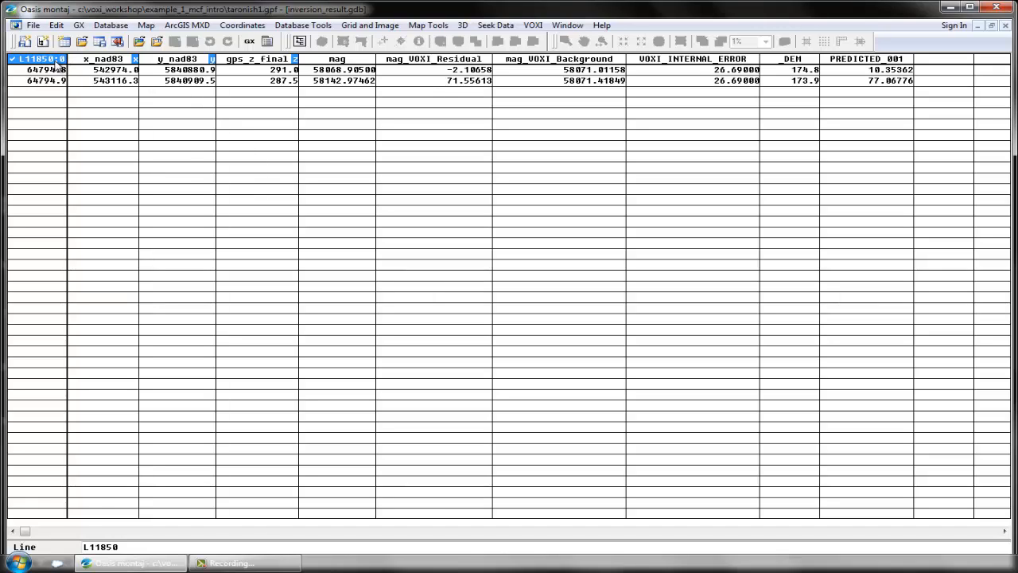
# Step: Switch the database view to line L12070 with its full set of readings
pyautogui.click(35, 58)
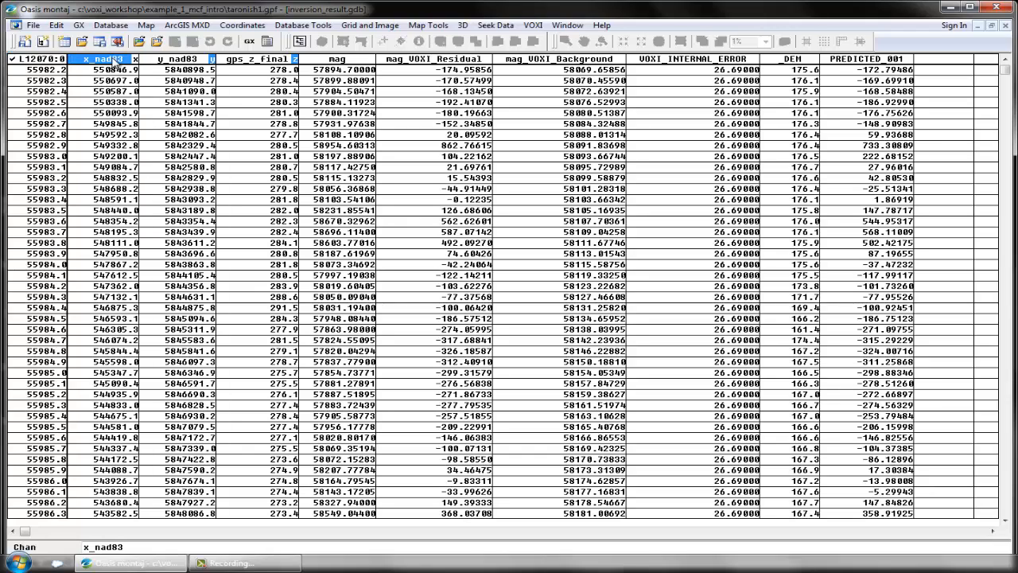
pyautogui.click(261, 59)
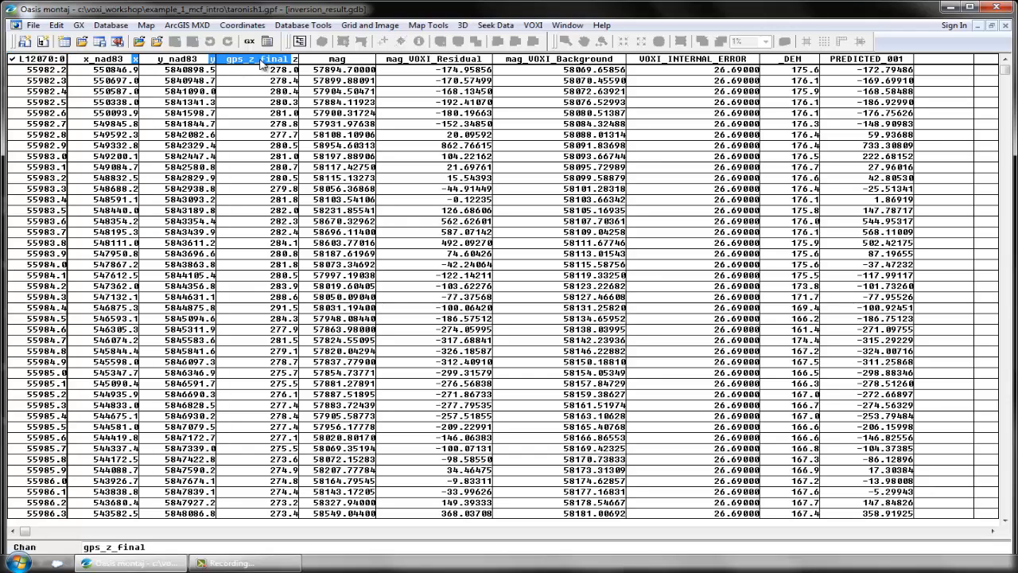
pyautogui.moveTo(273, 126)
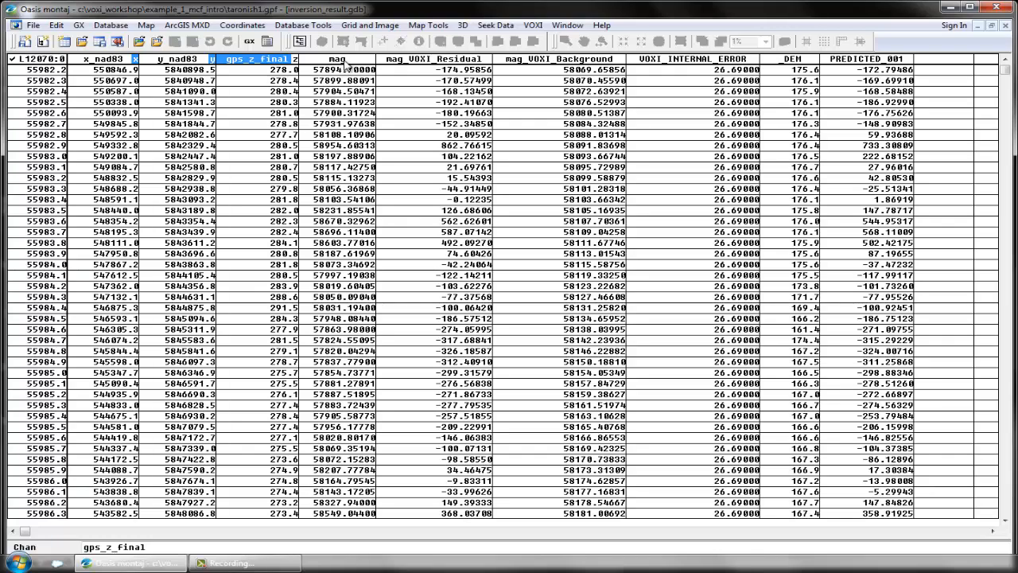
pyautogui.click(336, 59)
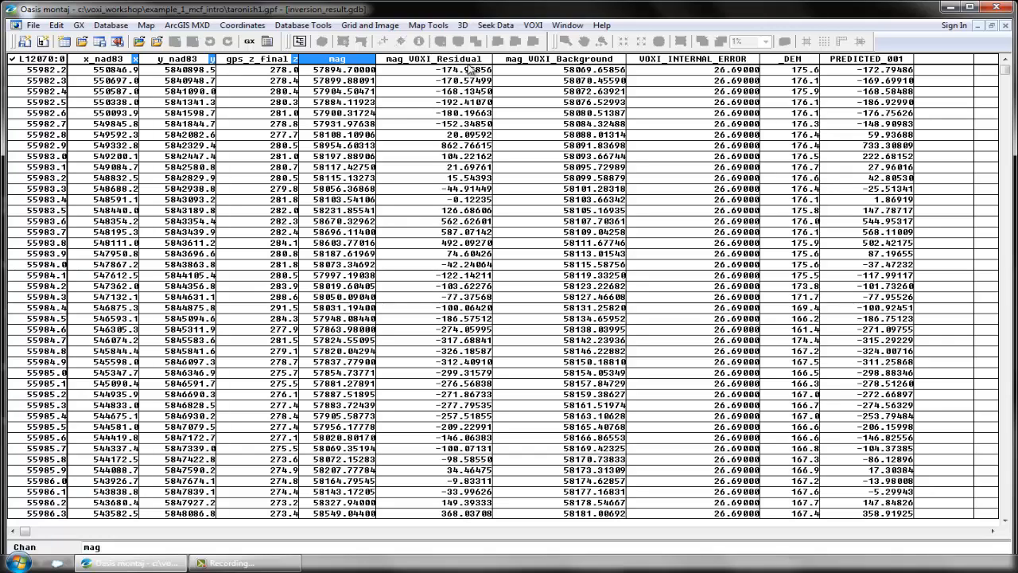
pyautogui.click(433, 59)
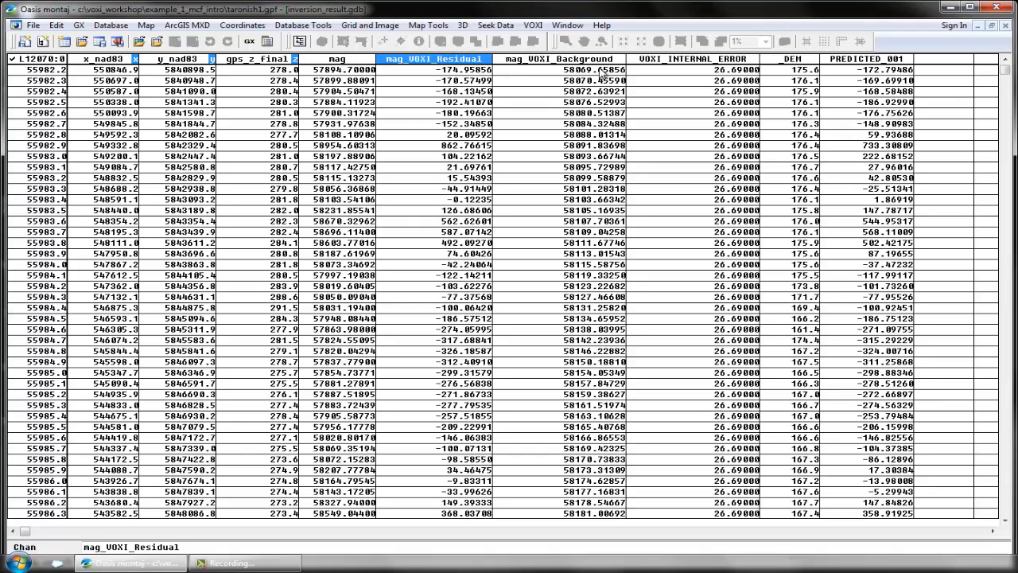
pyautogui.click(560, 59)
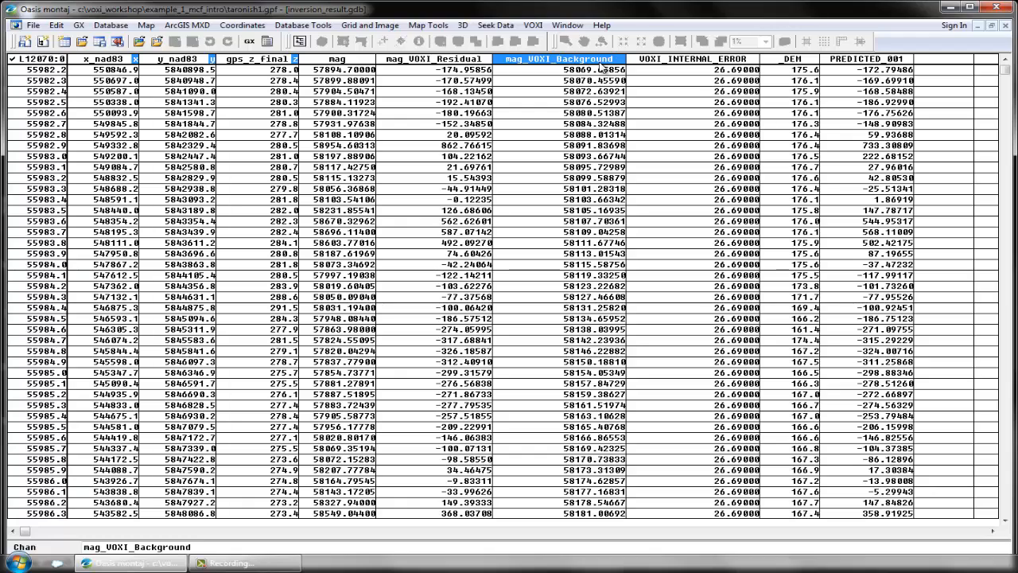
pyautogui.moveTo(702, 73)
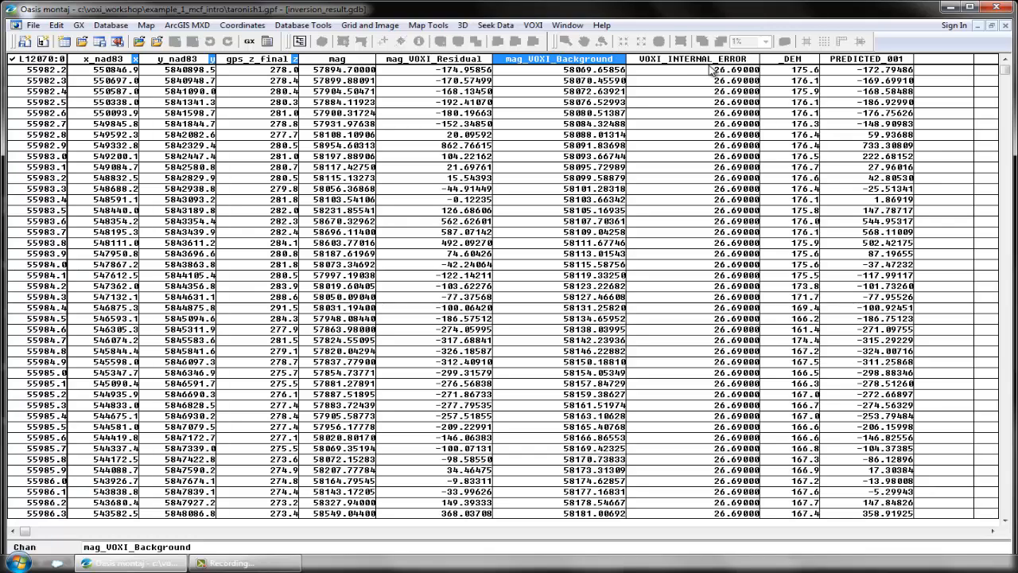
pyautogui.click(693, 57)
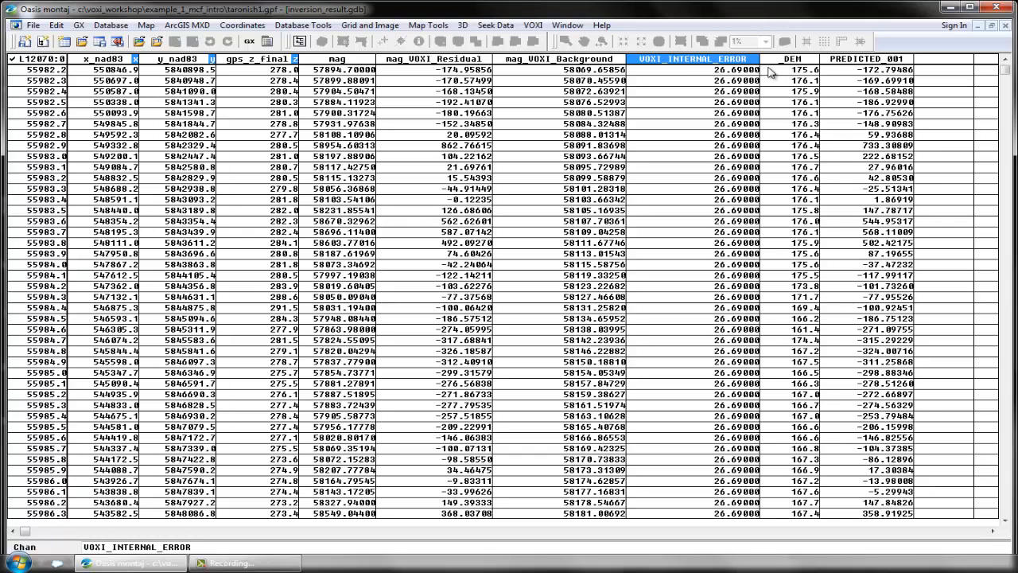
pyautogui.click(792, 59)
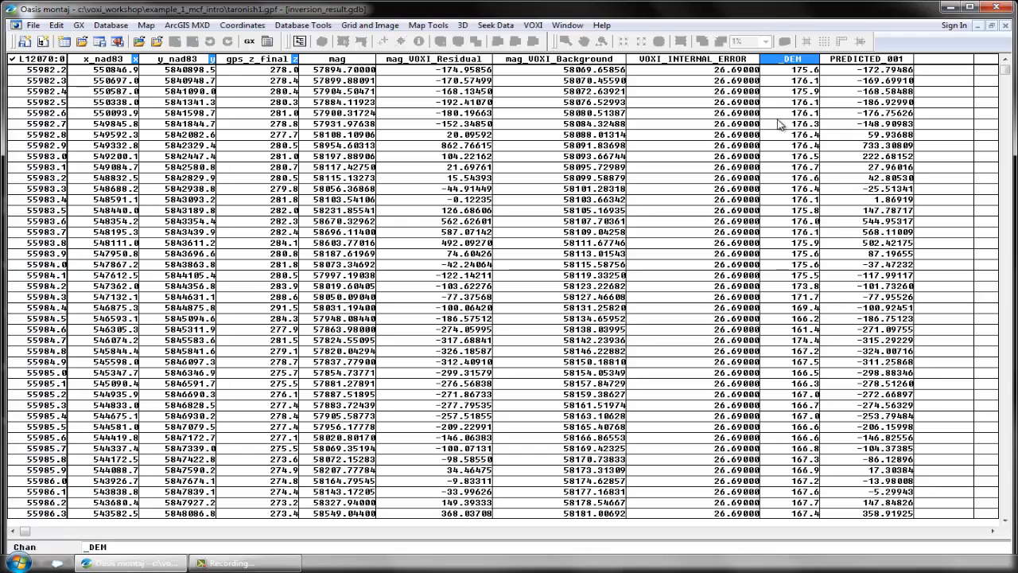
pyautogui.moveTo(872, 66)
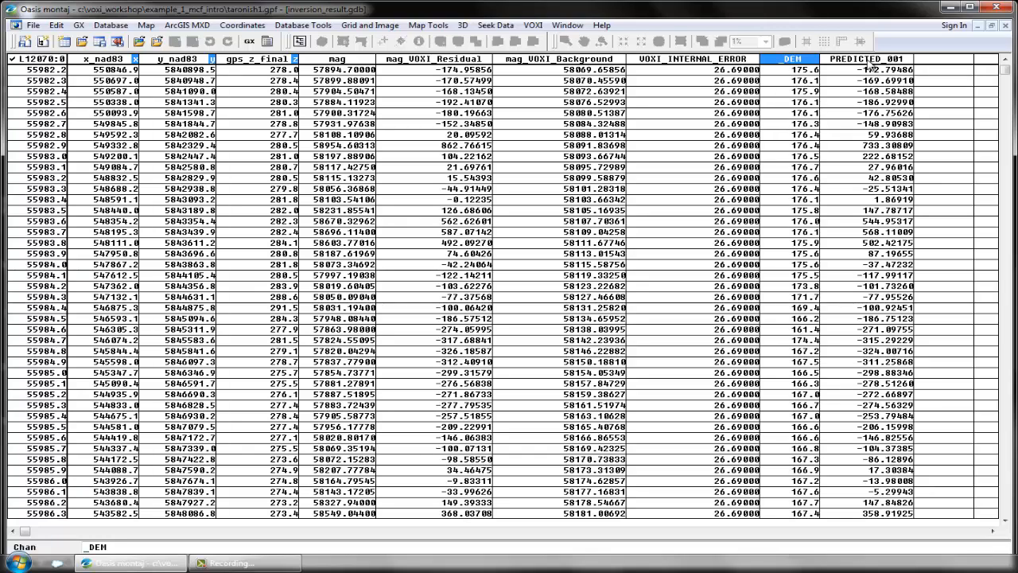
pyautogui.click(868, 57)
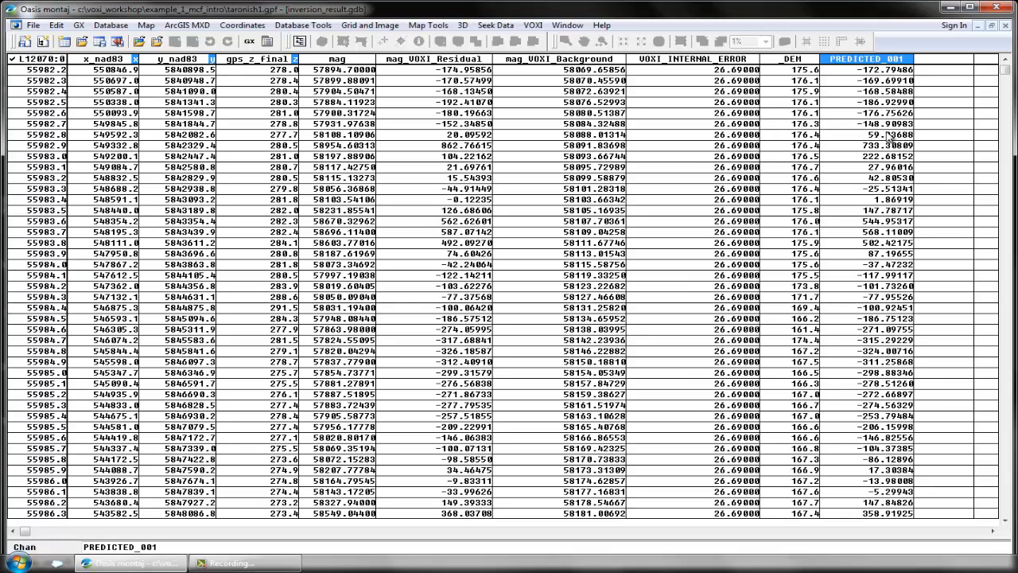